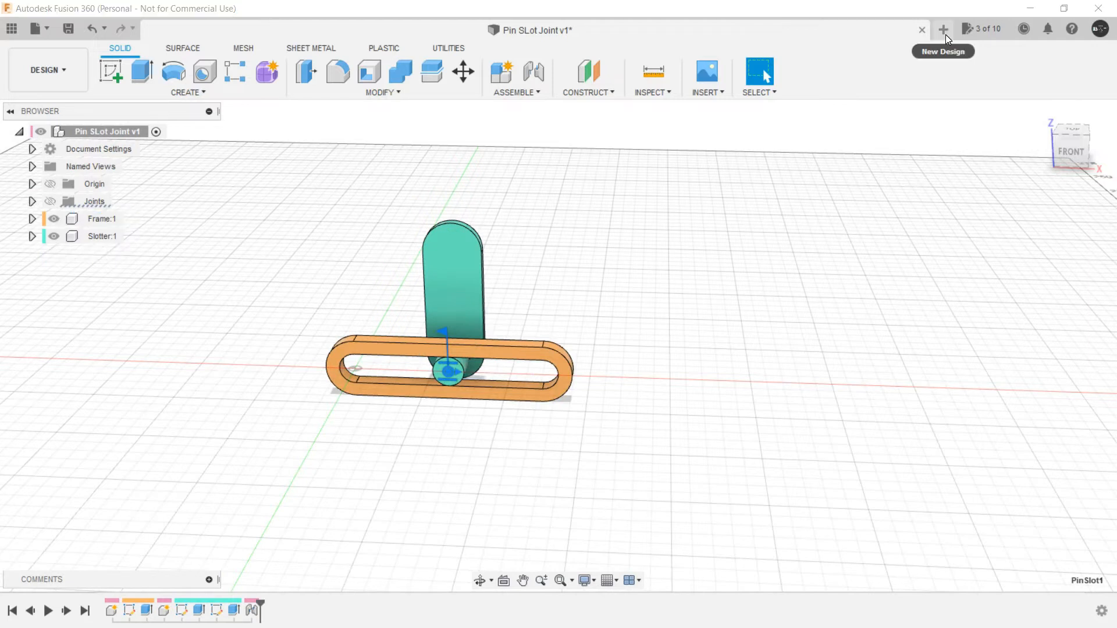
Step: Start a blank design and add a new component named 'Frame'
click(943, 29)
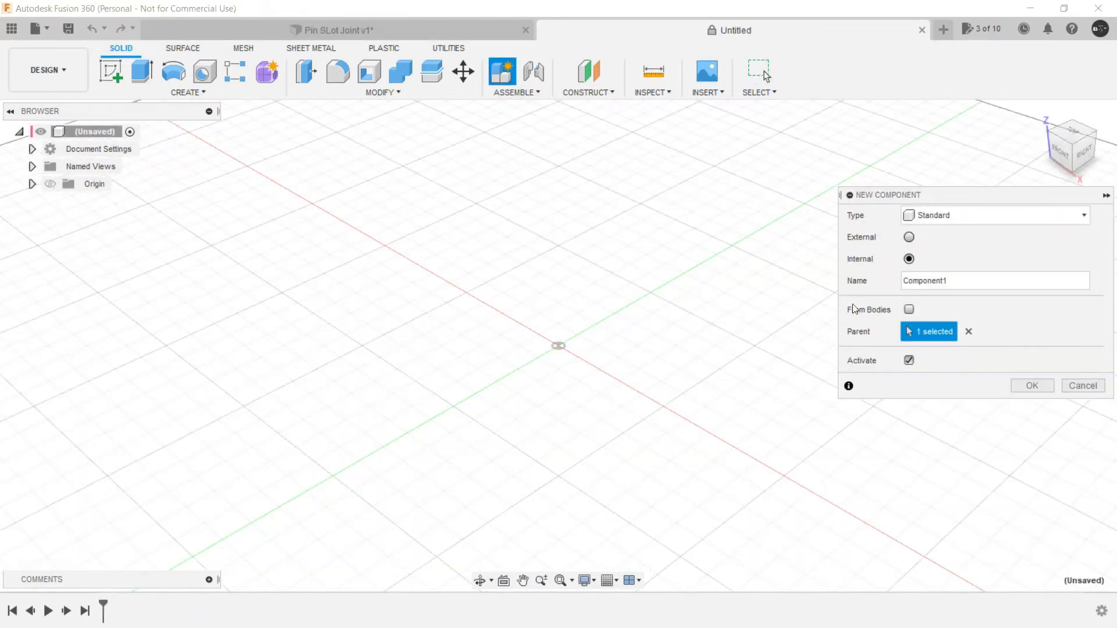
triple_click(994, 280)
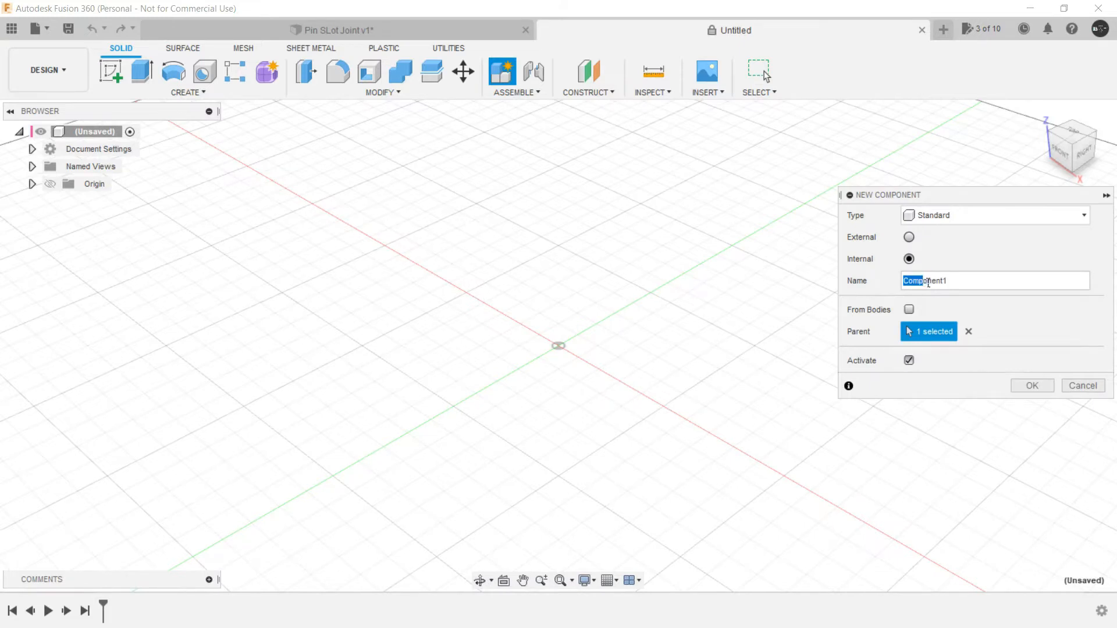
text(Frame)
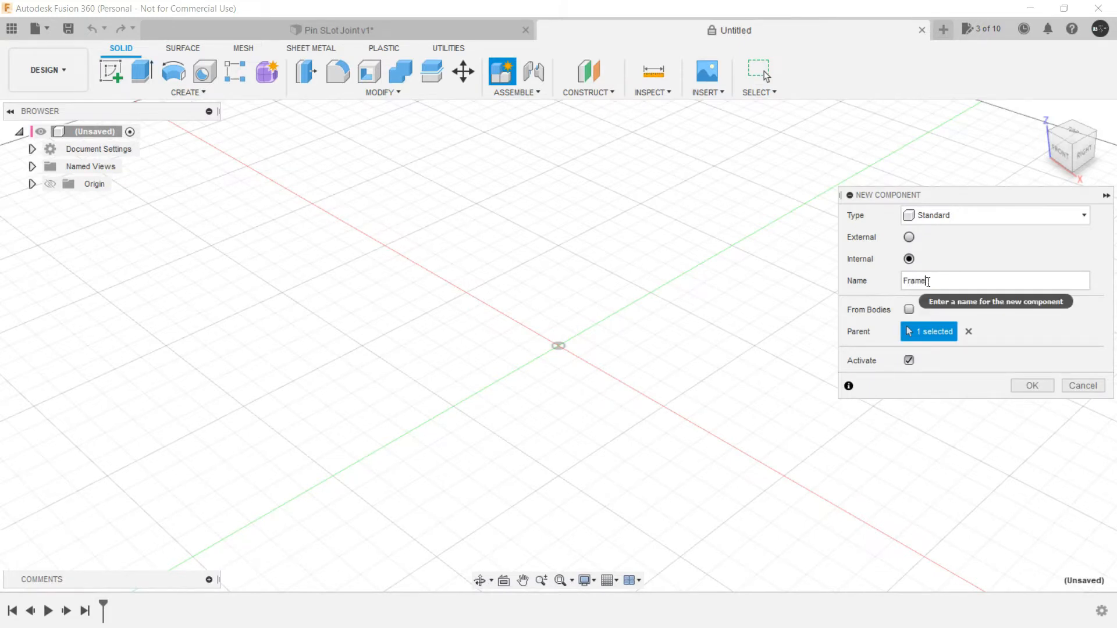
click(1031, 385)
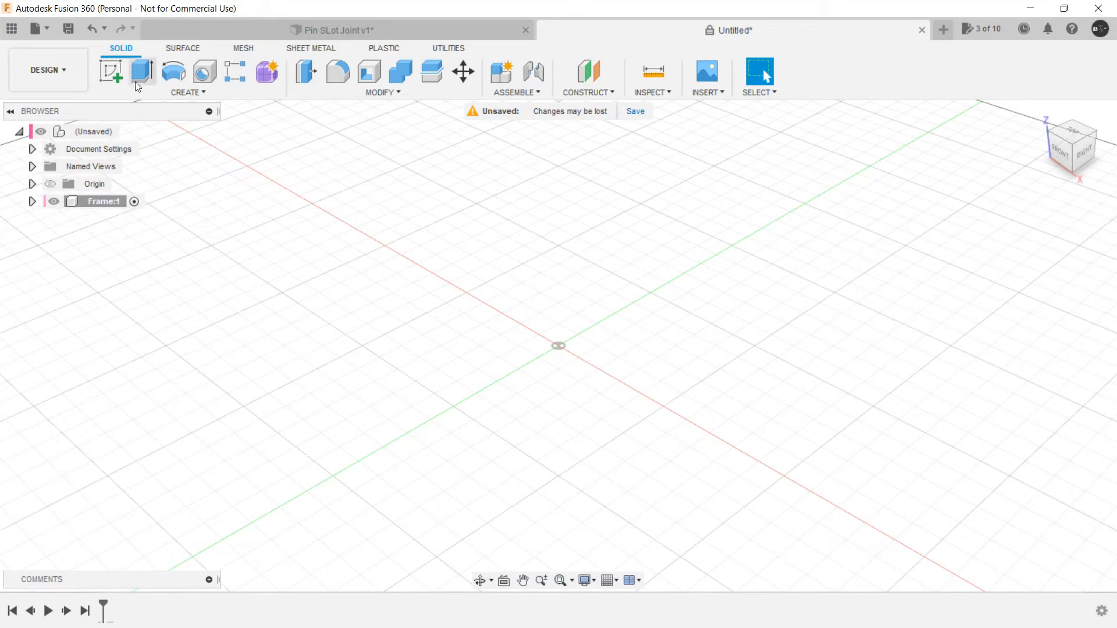
Step: Sketch a center-to-center slot starting at the origin along the X axis
click(111, 71)
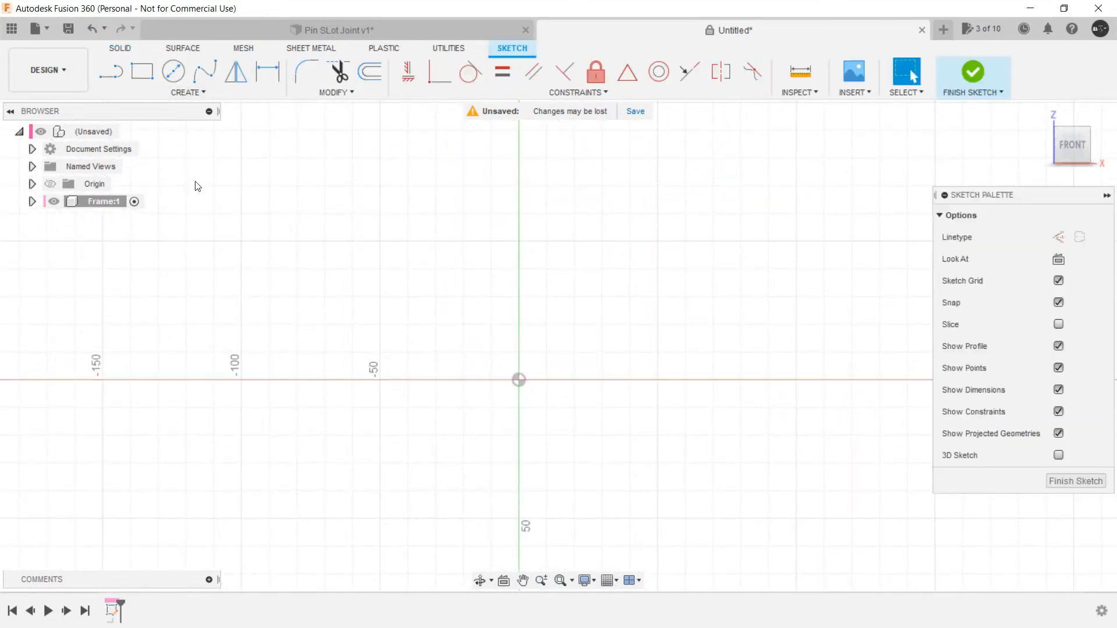
click(187, 92)
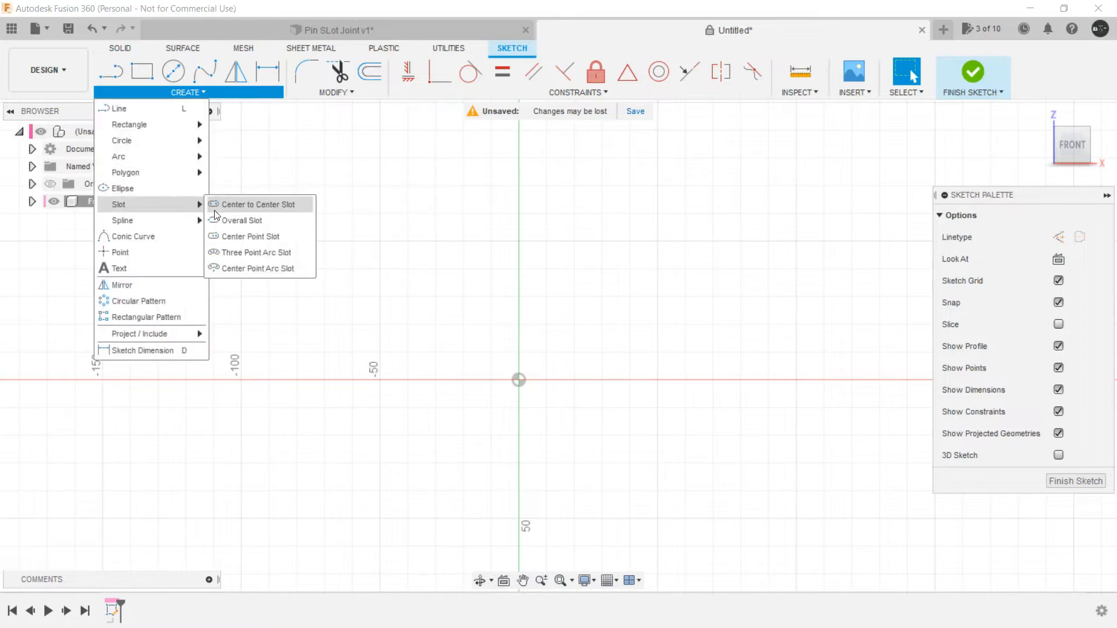
click(257, 205)
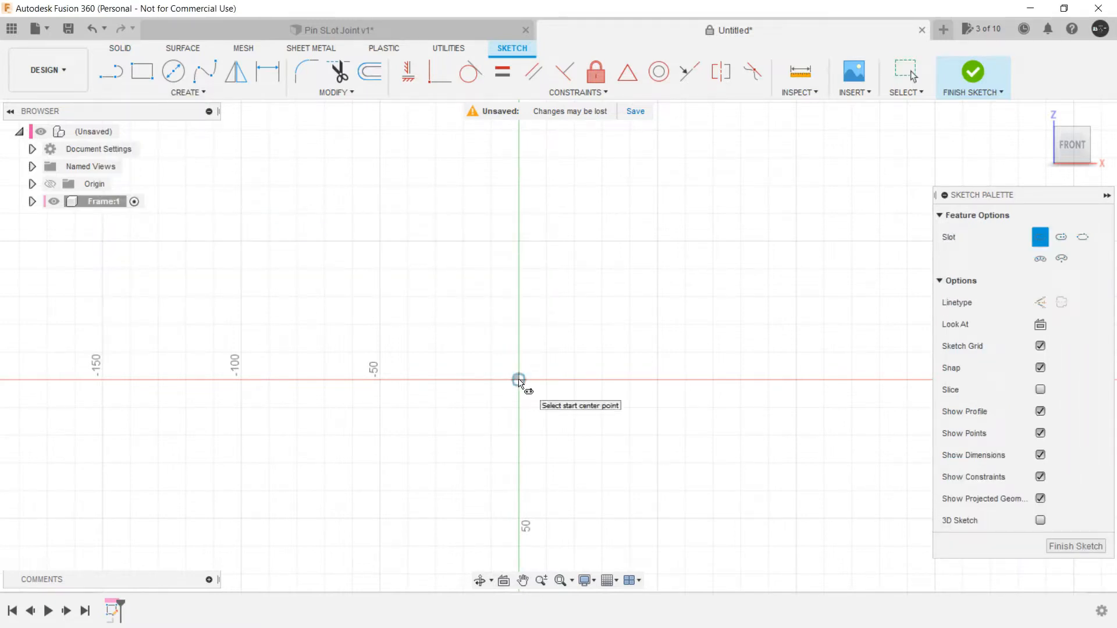
click(518, 380)
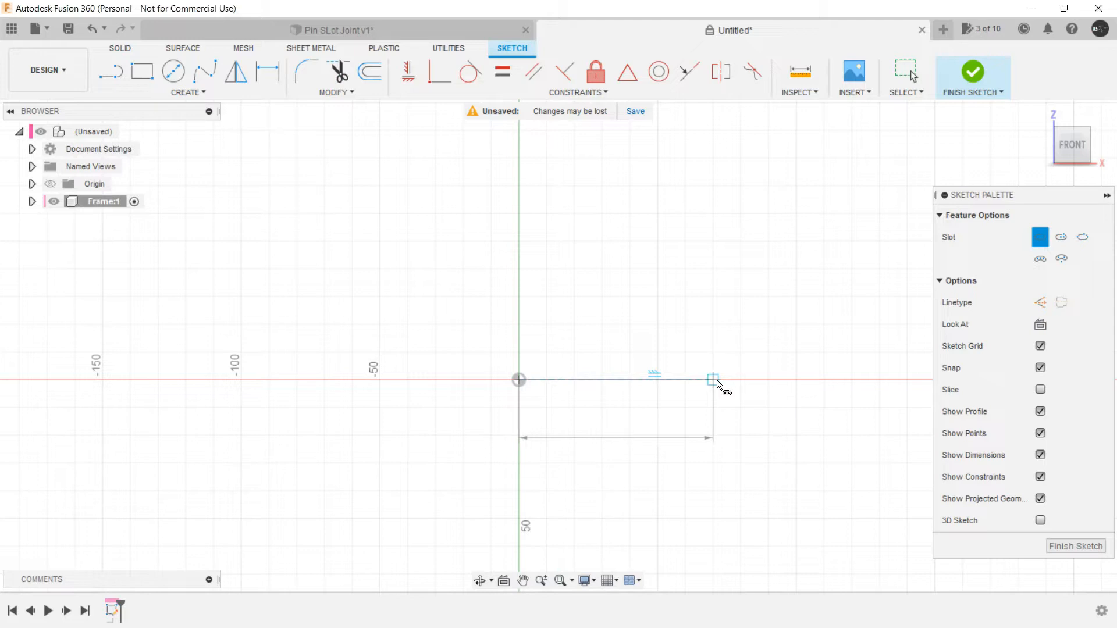
click(713, 379)
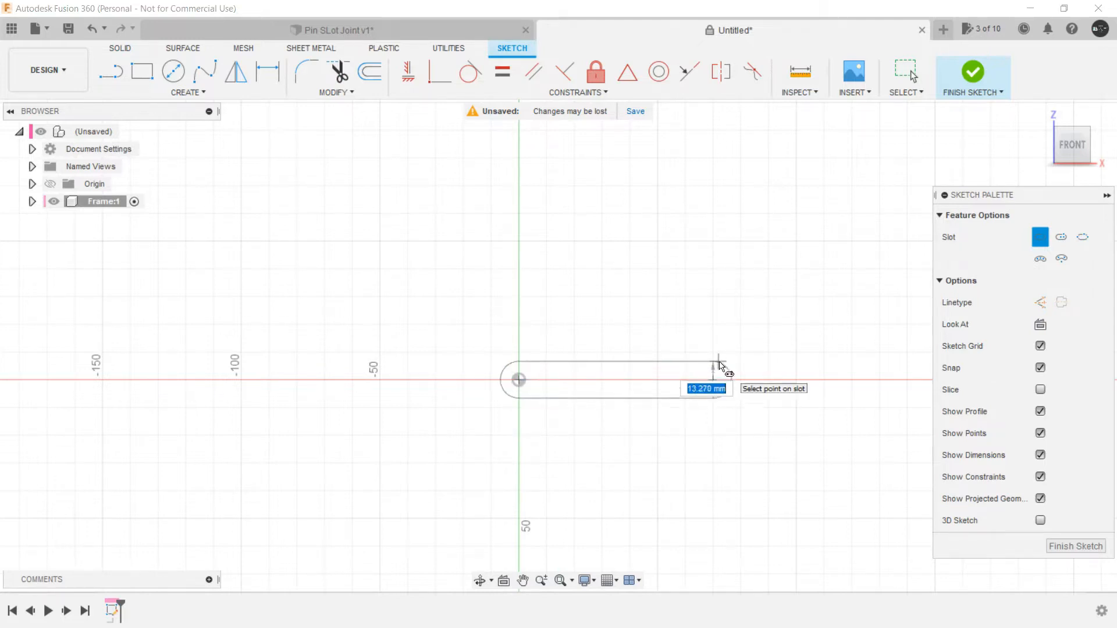
click(716, 356)
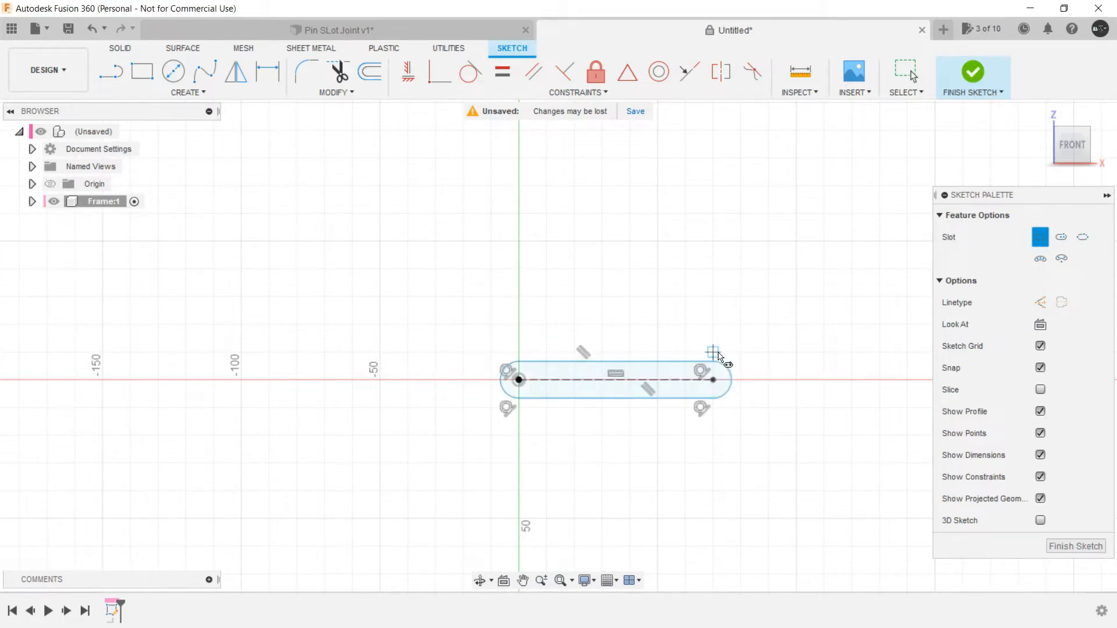
Step: Offset the slot outline outward by about 4 mm
key(o)
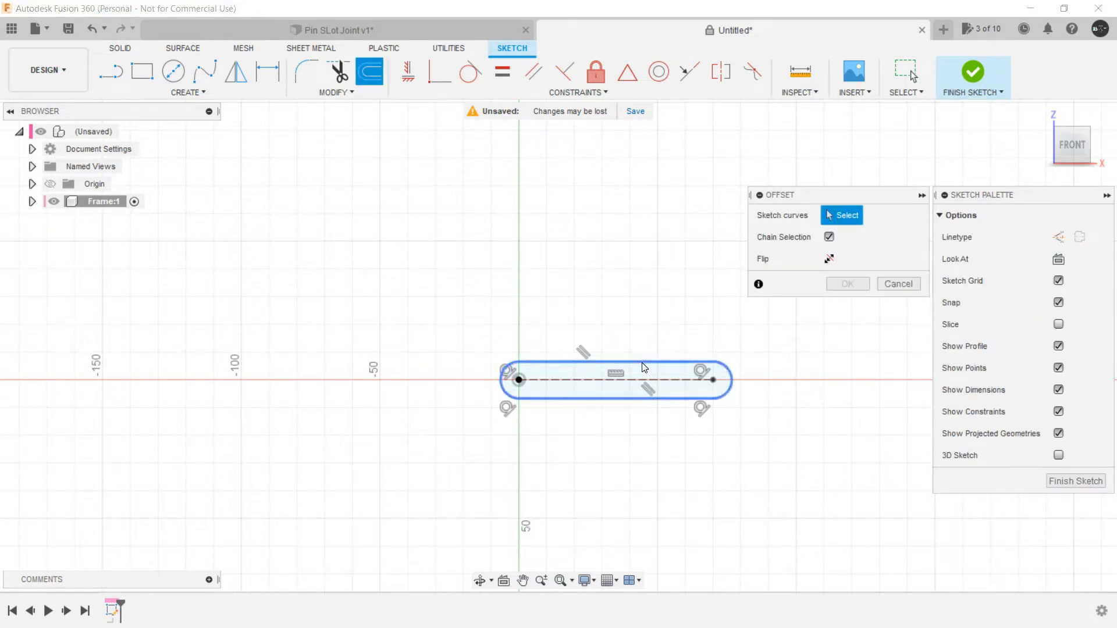
click(615, 363)
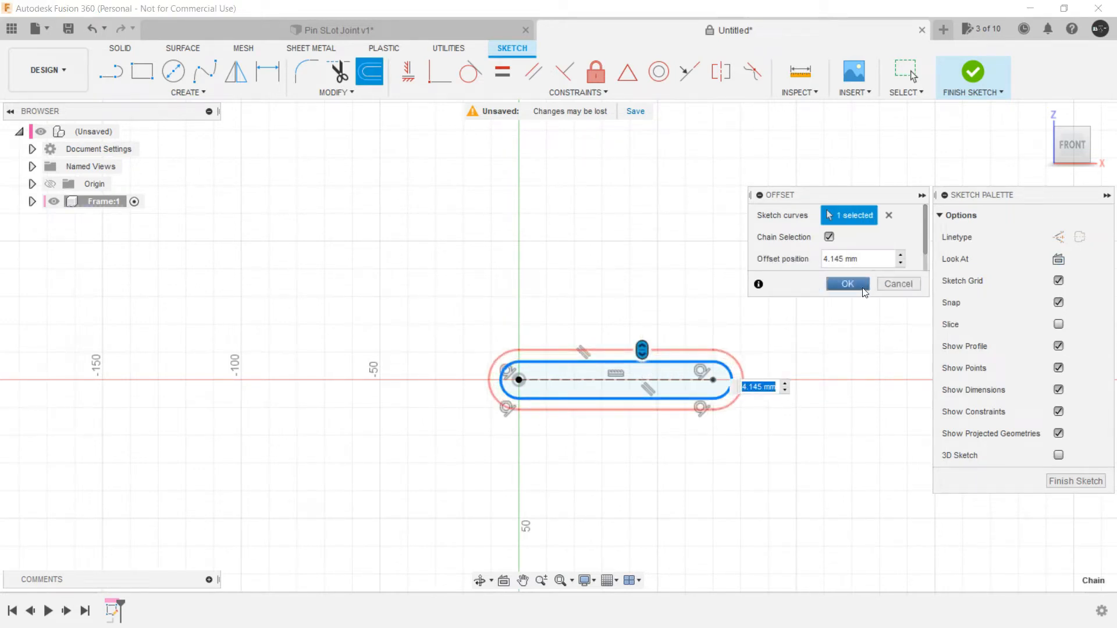
click(847, 283)
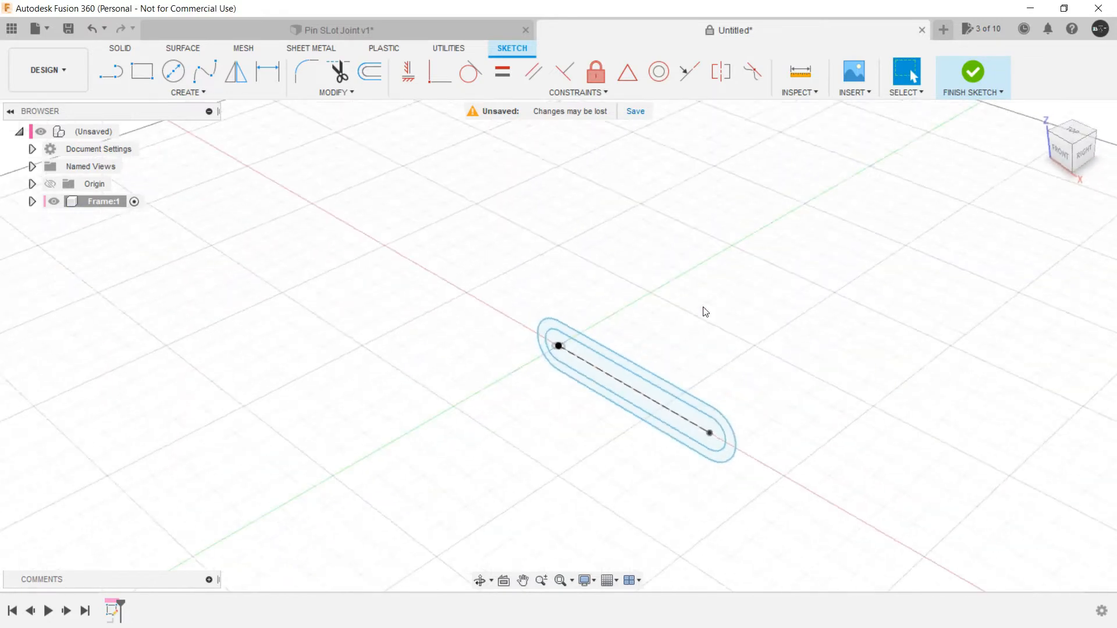
Step: Finish the sketch and extrude the ring between the outlines 5 mm
click(972, 75)
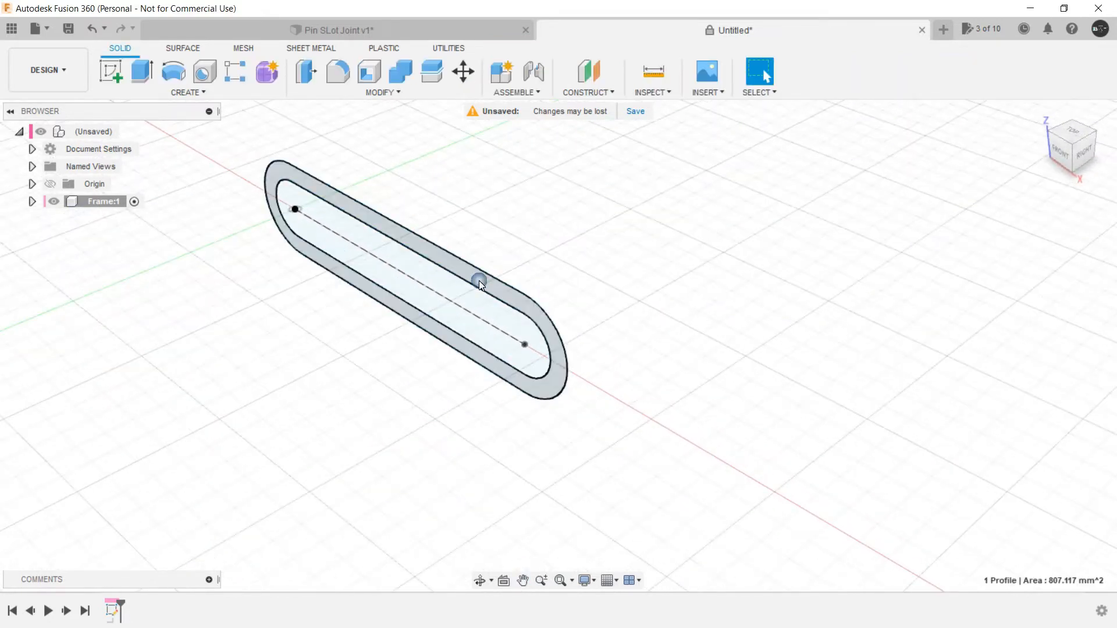
click(141, 71)
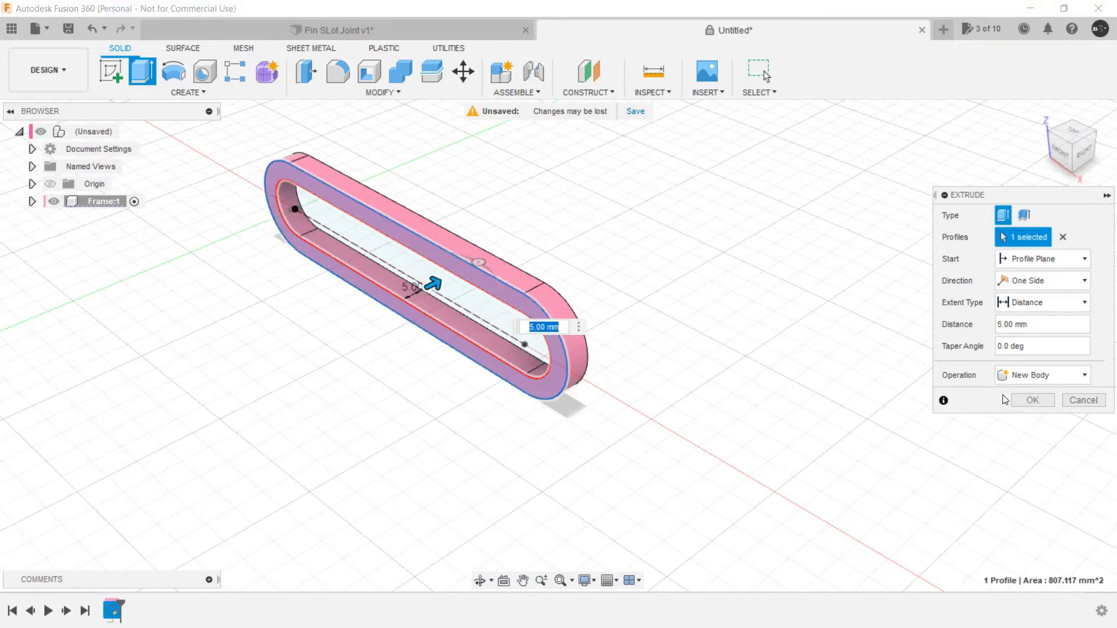
click(1032, 400)
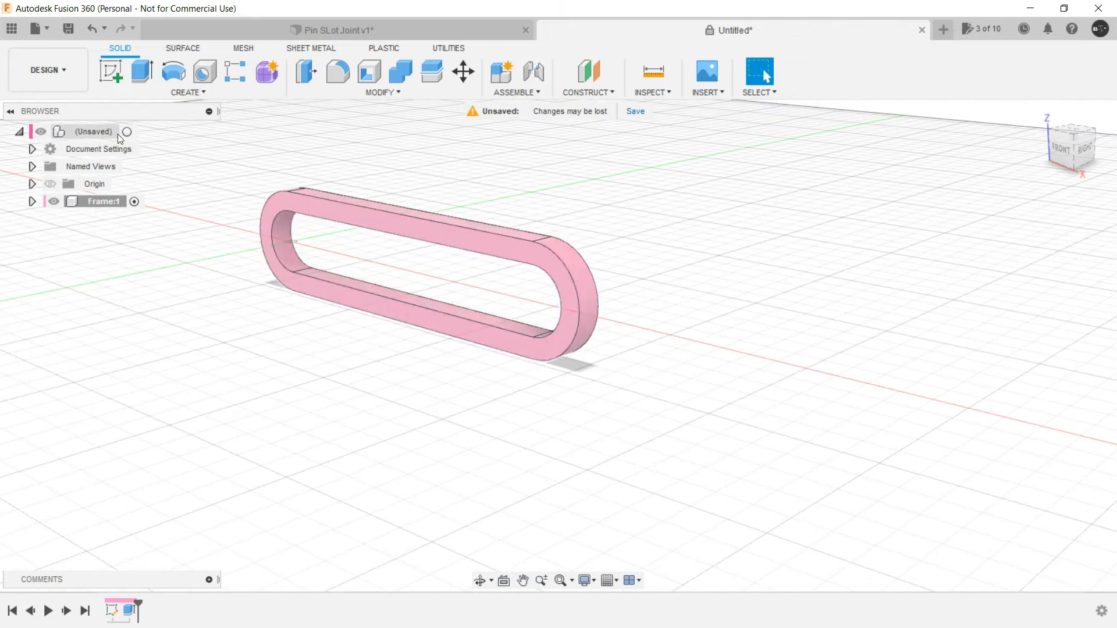
Step: Create a second component named 'Slotter'
click(501, 70)
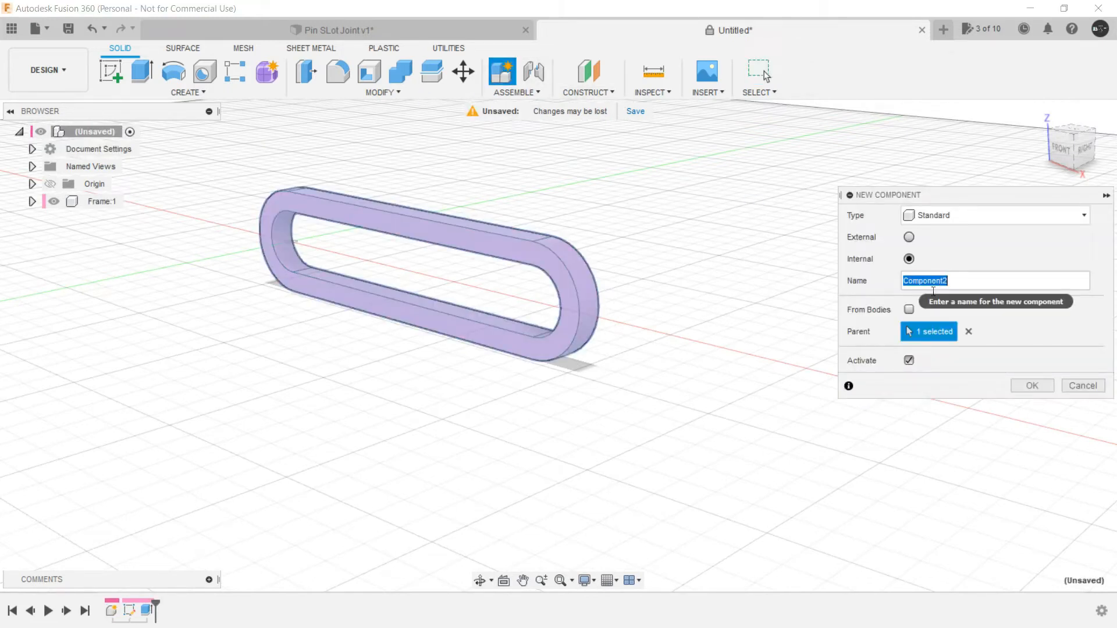
text(Slotter)
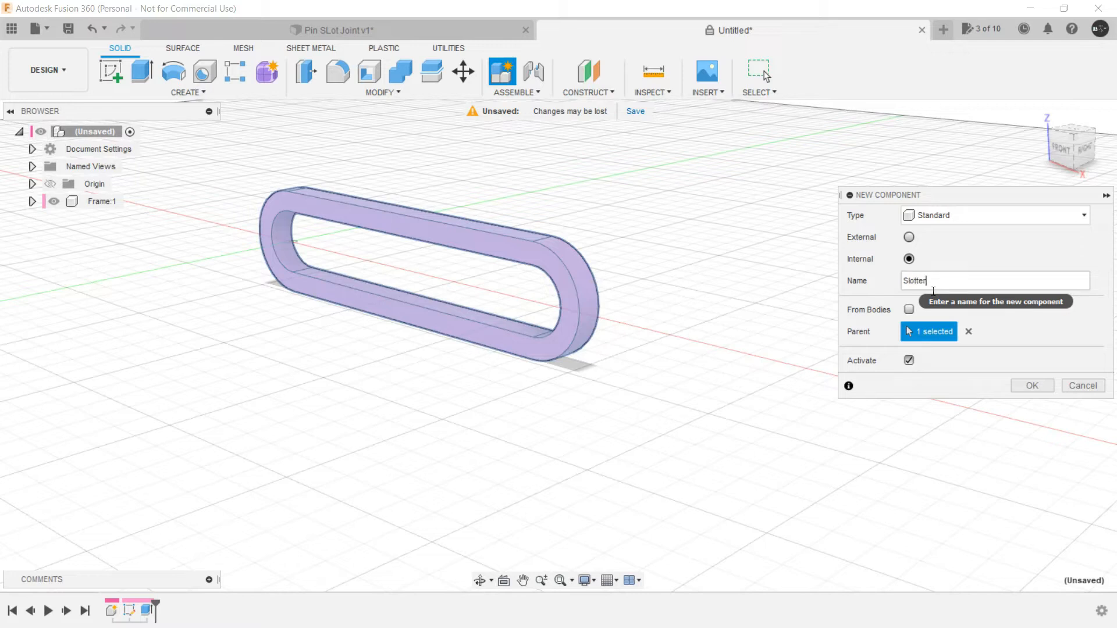
click(1031, 385)
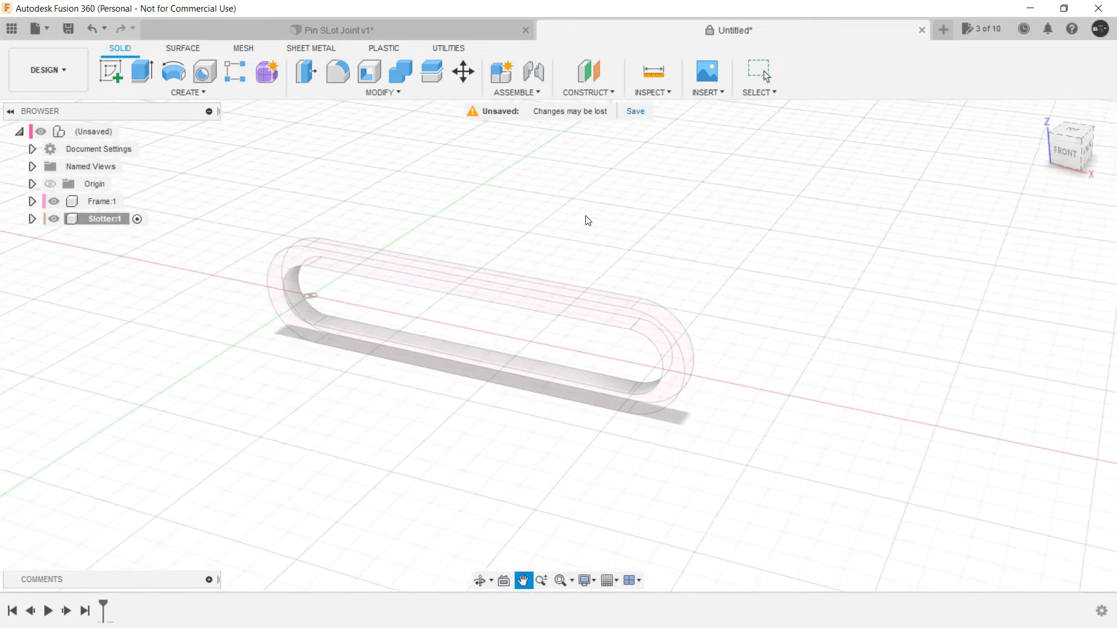
Step: Sketch a circle in the slot and extrude it 12 mm into a pin
click(759, 71)
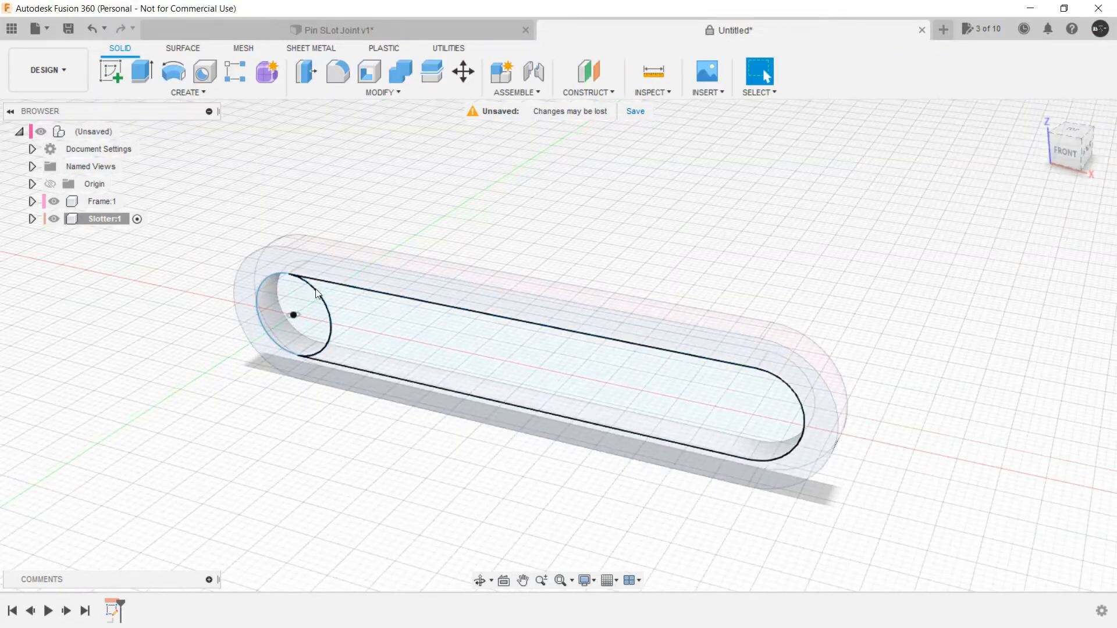
right_click(307, 314)
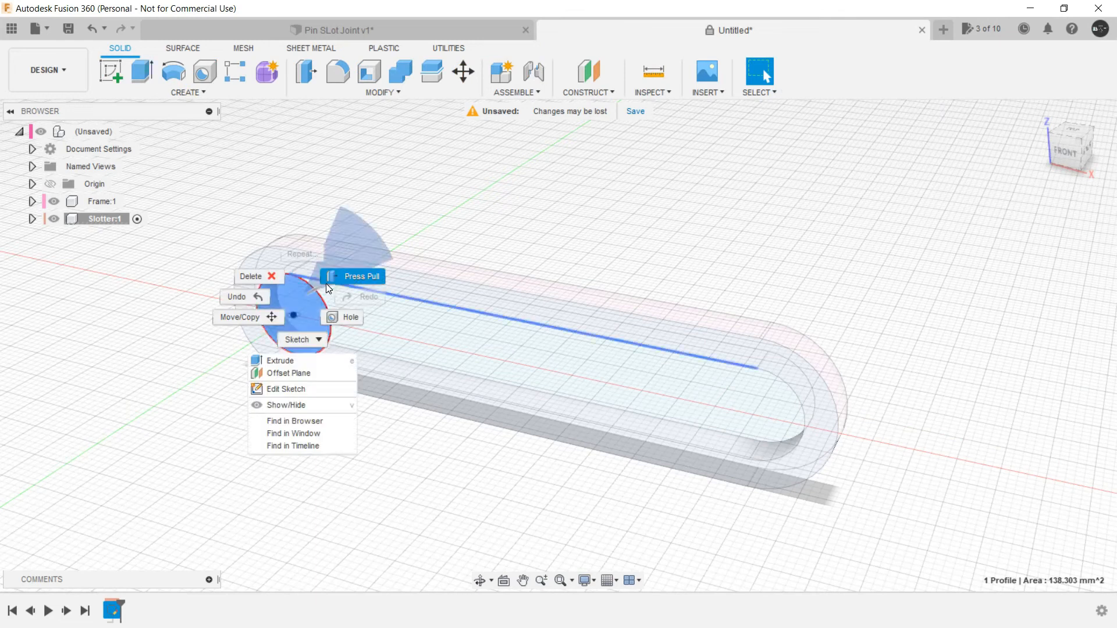
click(280, 361)
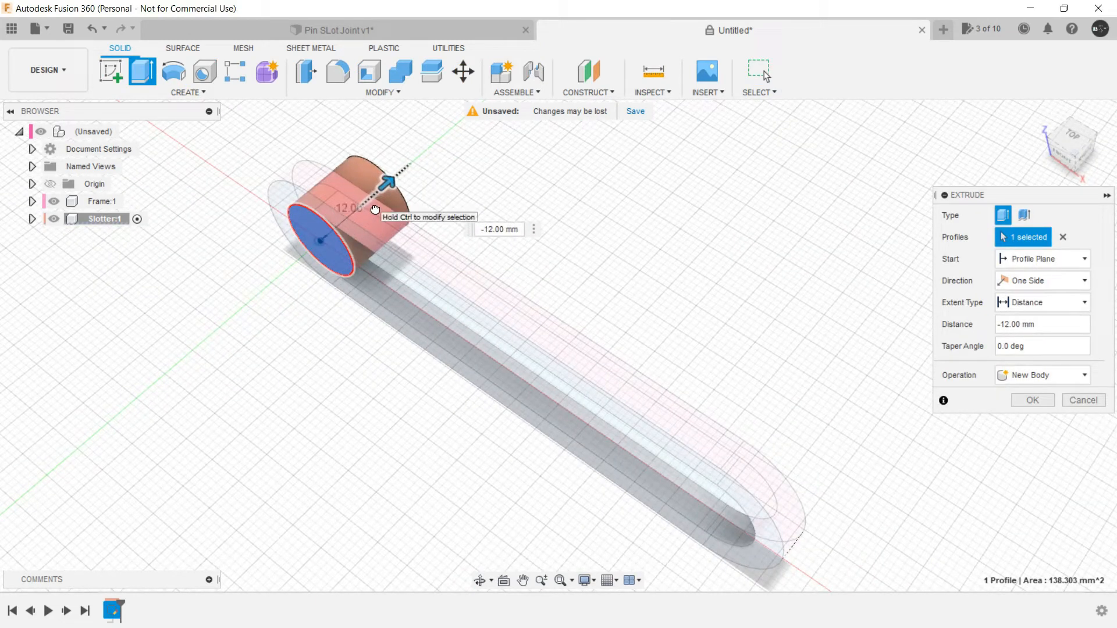
click(1082, 400)
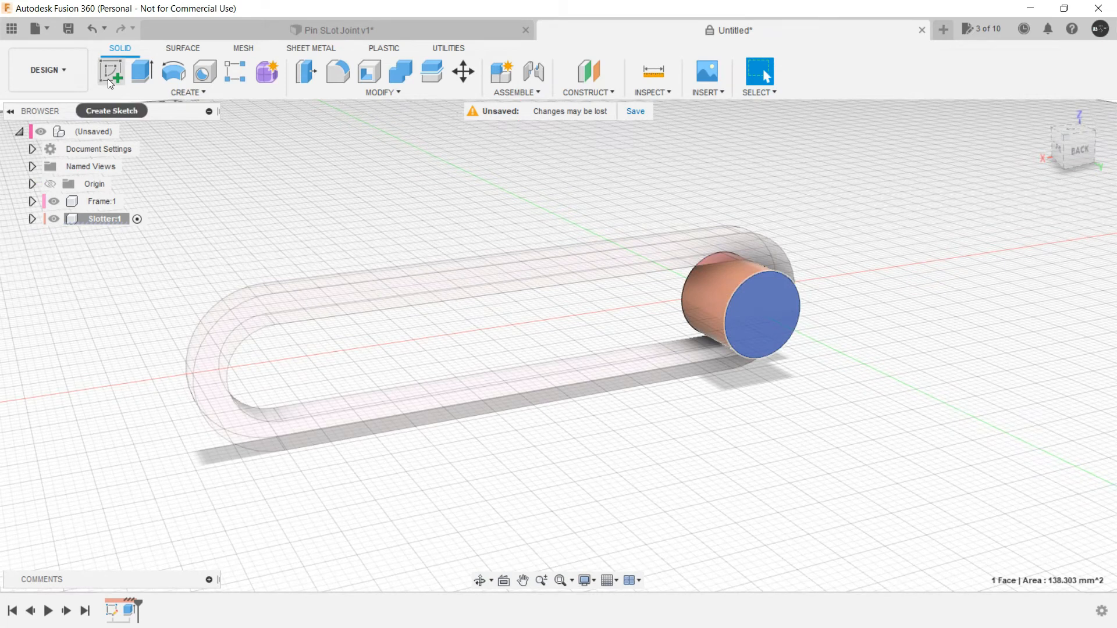
Step: Draw a center point slot upward from the pin centre on its end face
click(186, 92)
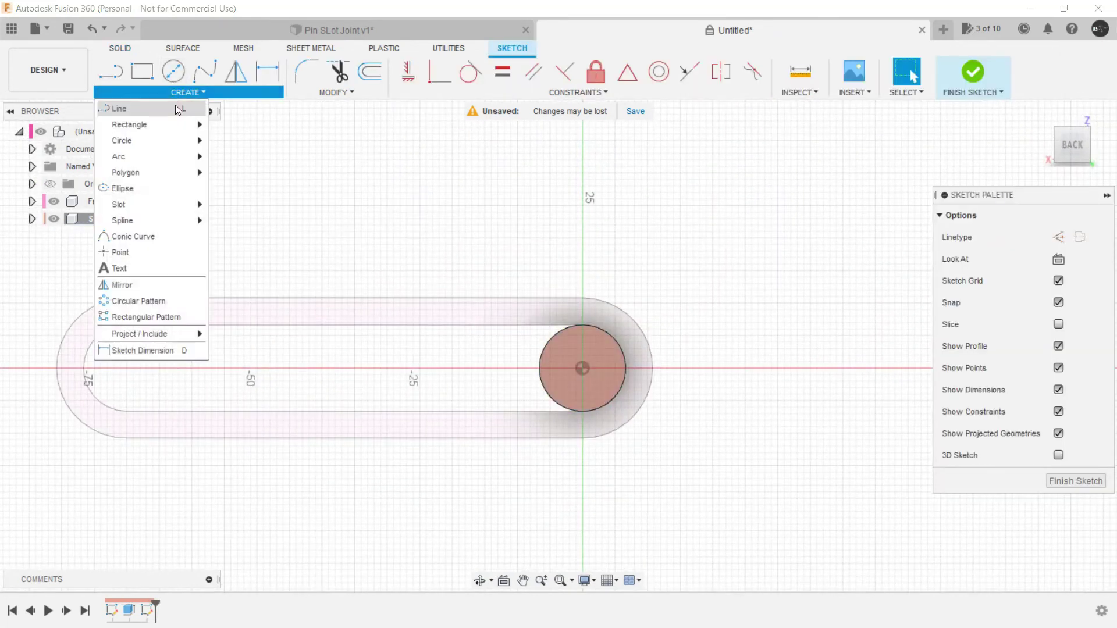
click(118, 205)
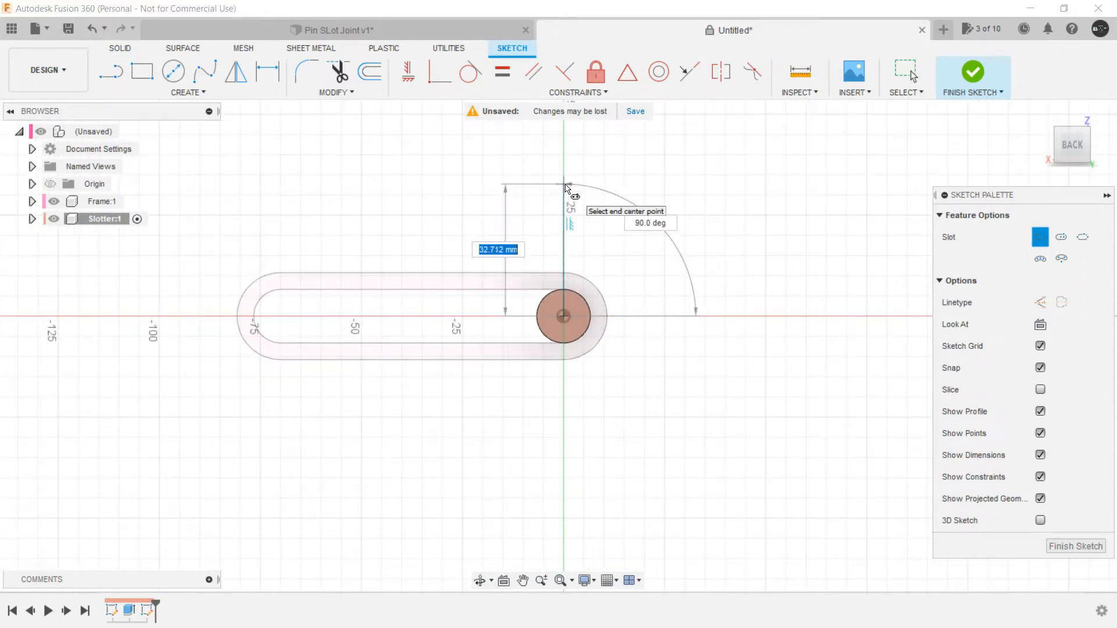
click(564, 177)
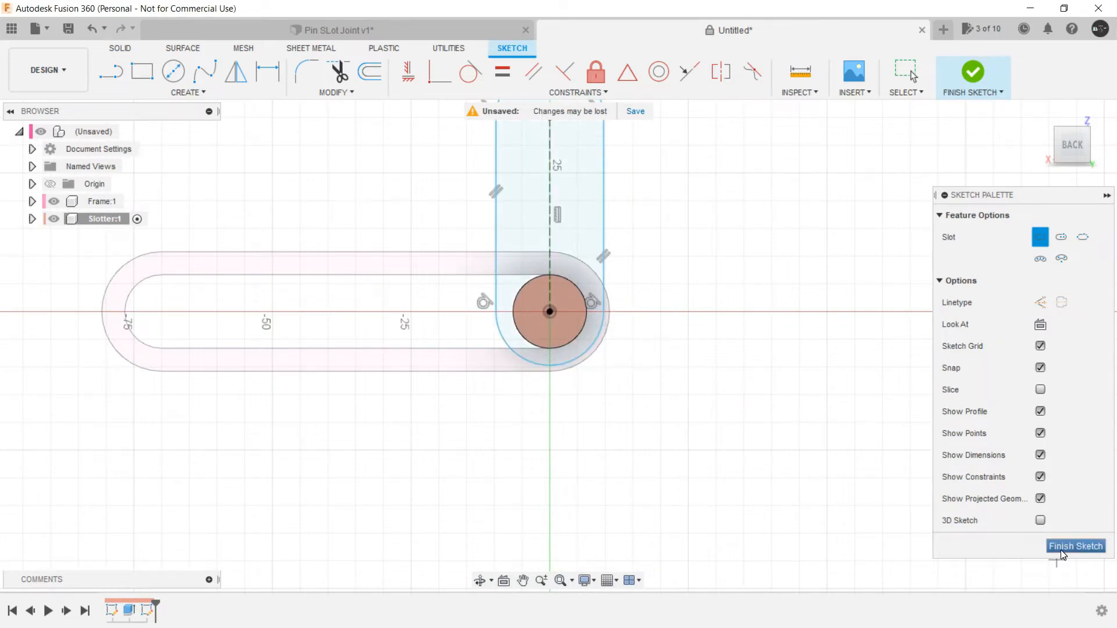
click(1076, 546)
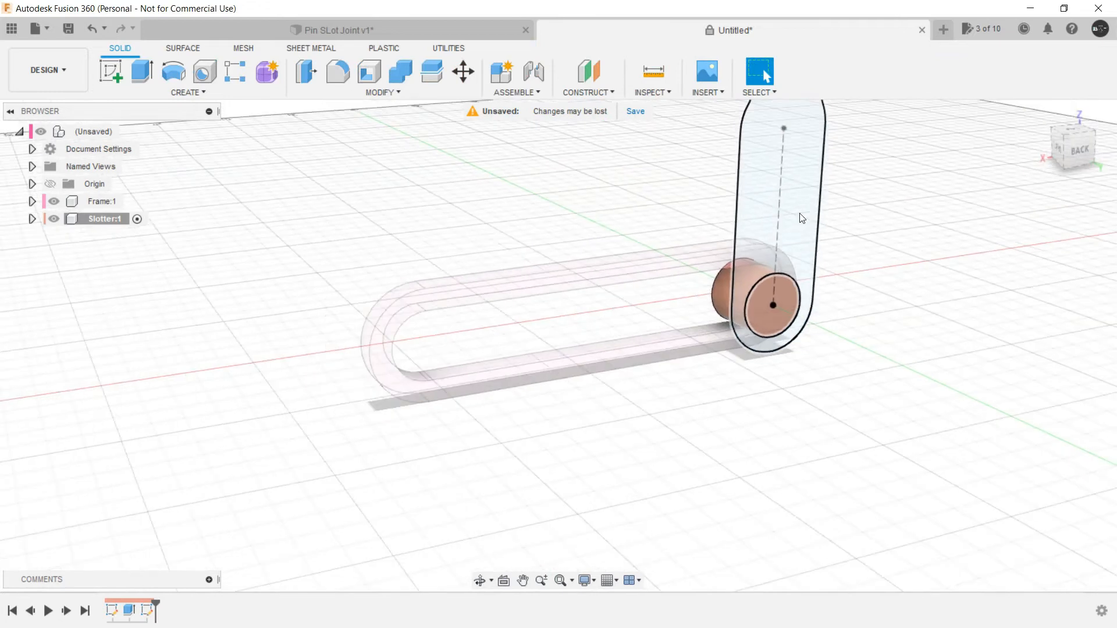
Step: Extrude both slot profiles 2 mm, joining them to the pin
click(755, 342)
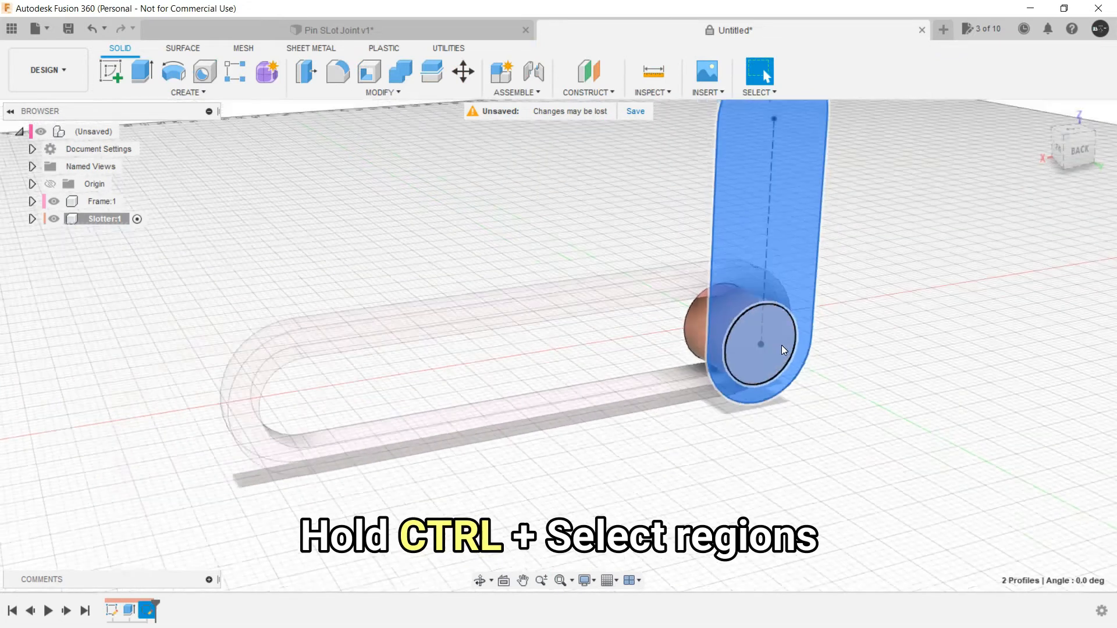
right_click(748, 335)
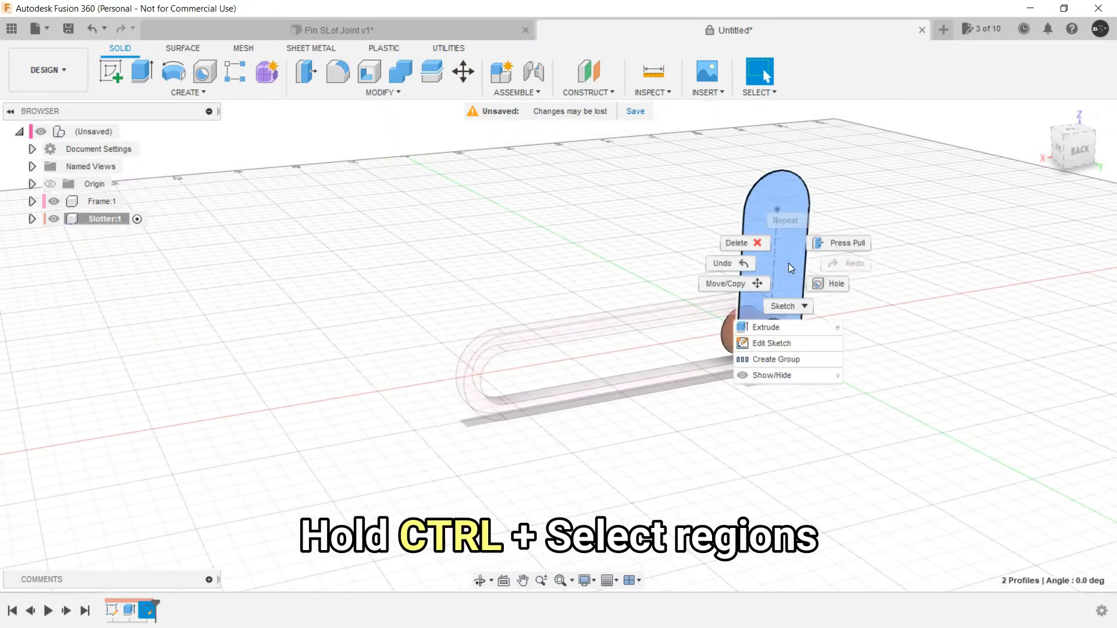
click(765, 327)
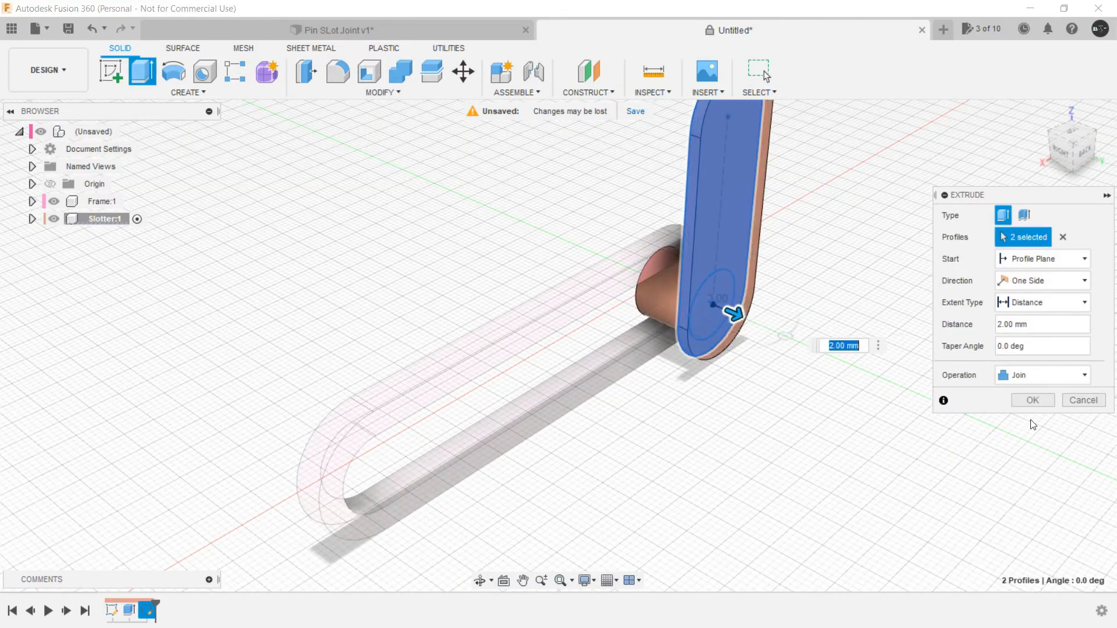
click(1031, 399)
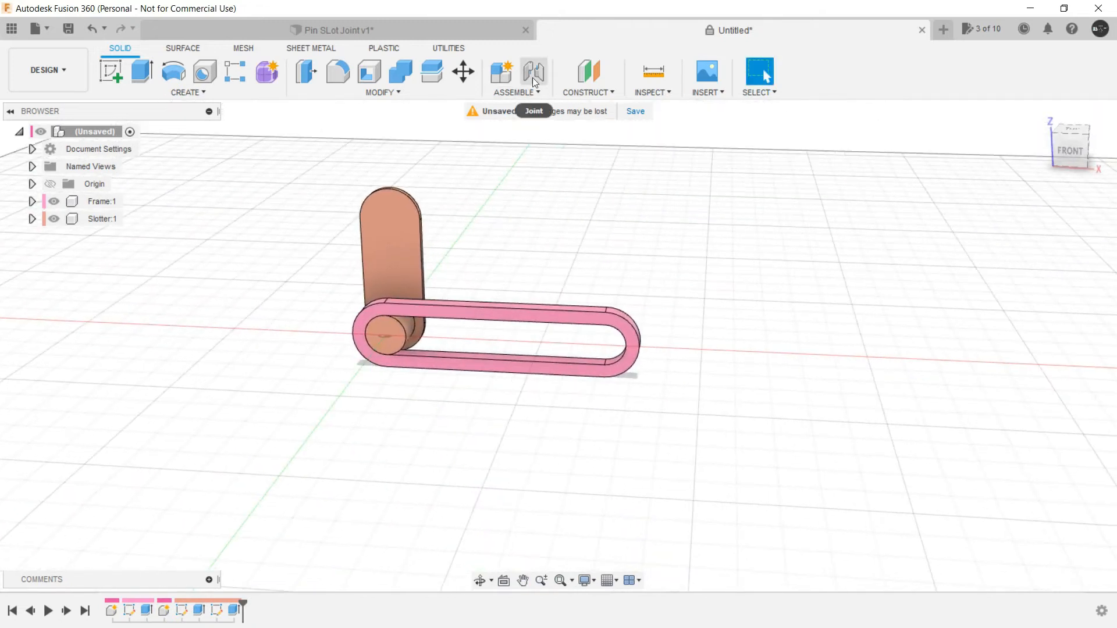
Step: Join the Slotter pin centre to the frame slot with a flipped Pin-Slot joint
click(533, 71)
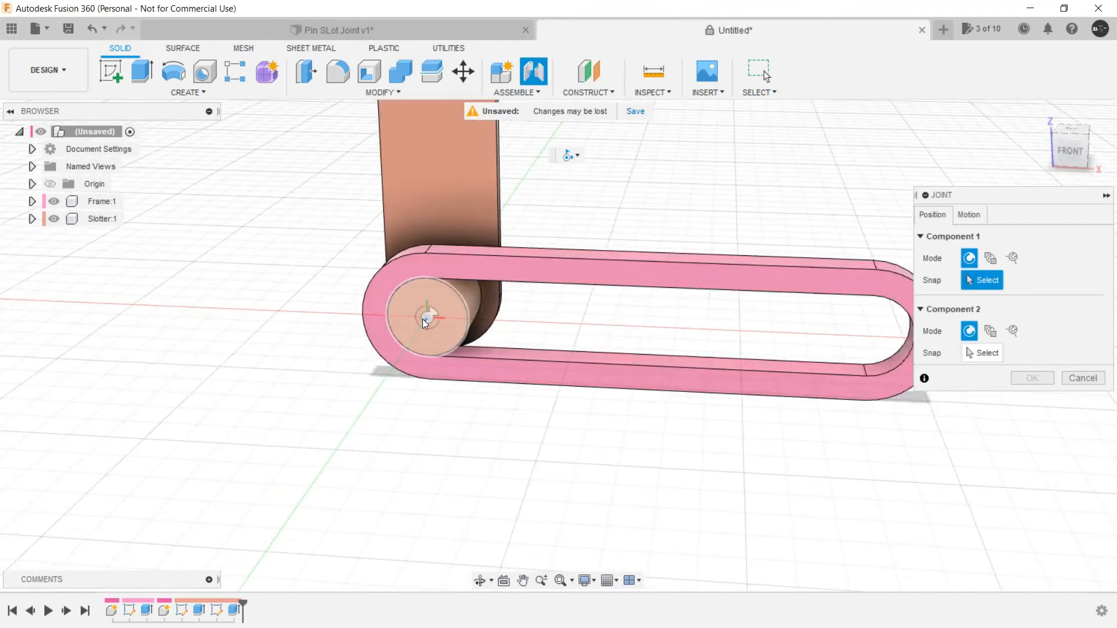
mouse_move(425, 319)
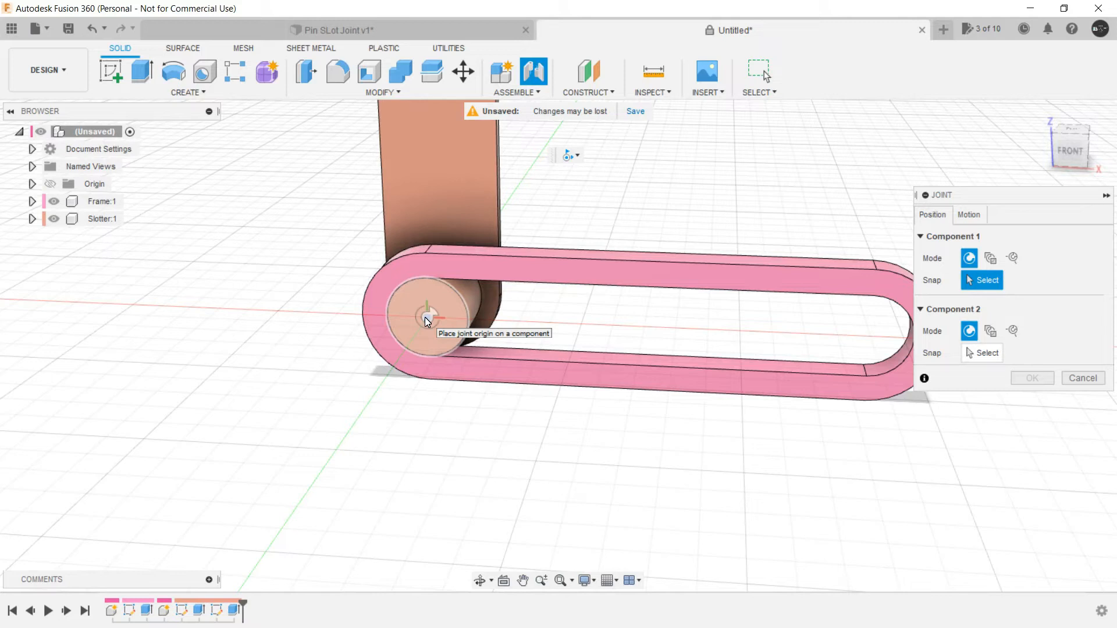
click(441, 320)
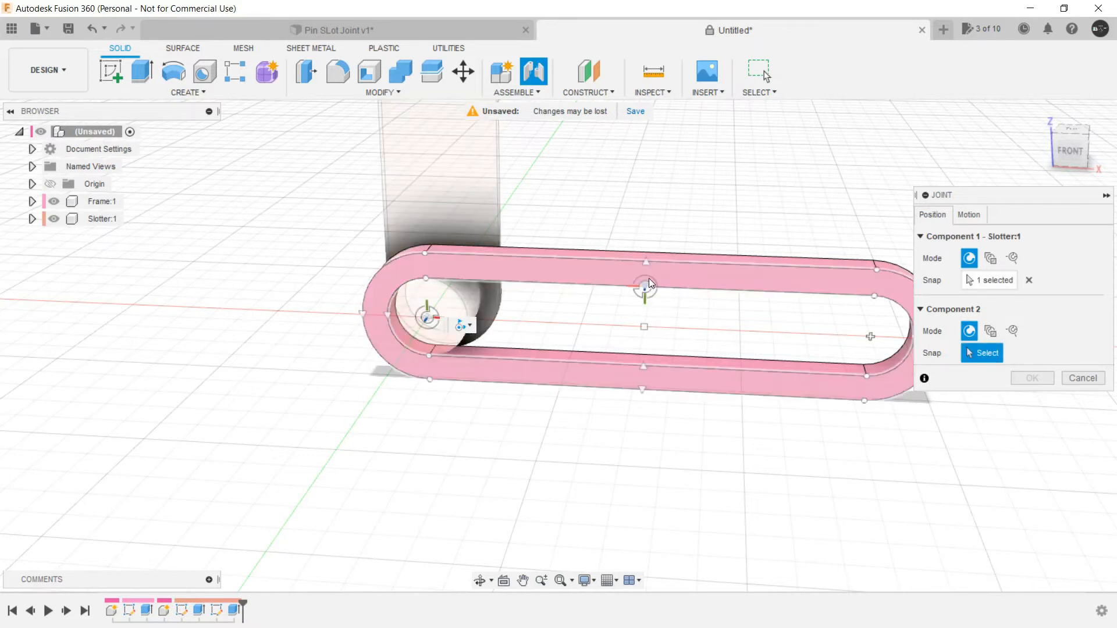
mouse_move(588, 269)
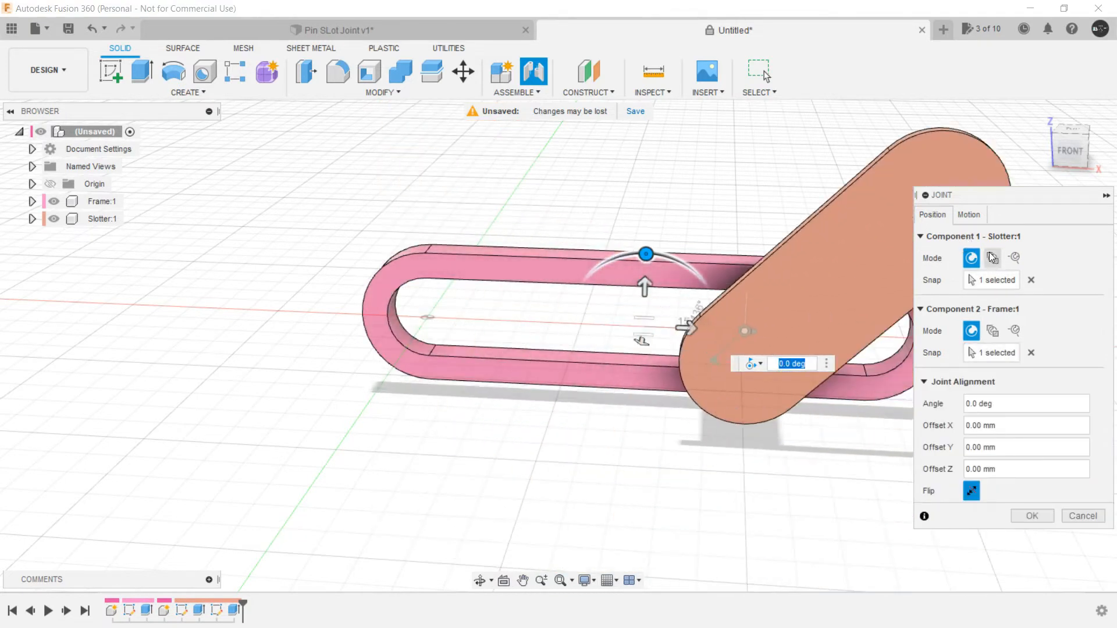
click(971, 491)
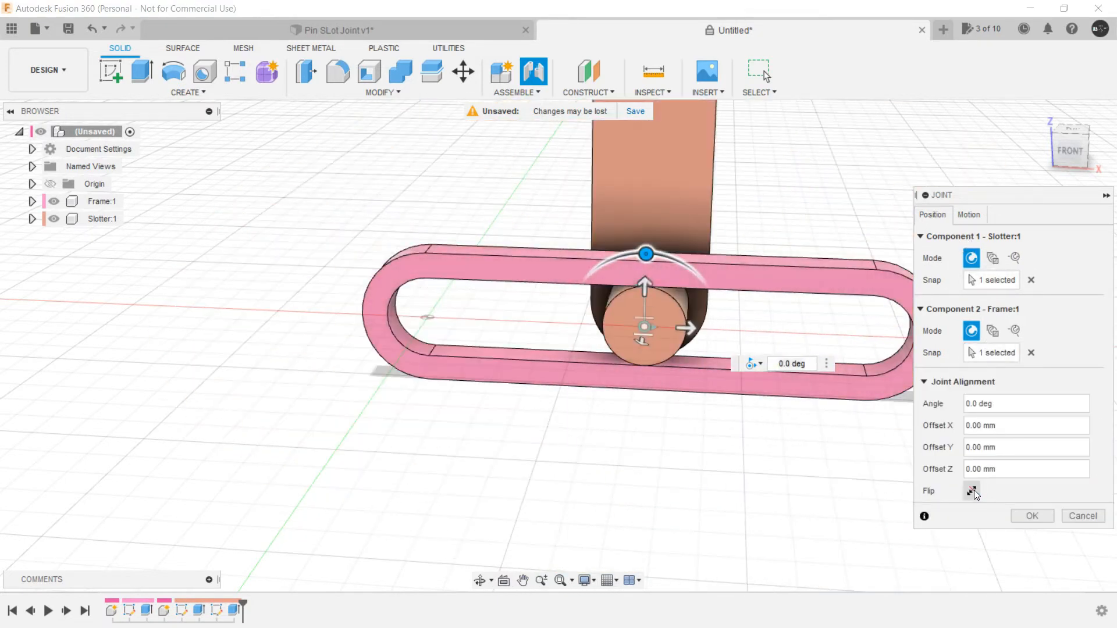
click(968, 215)
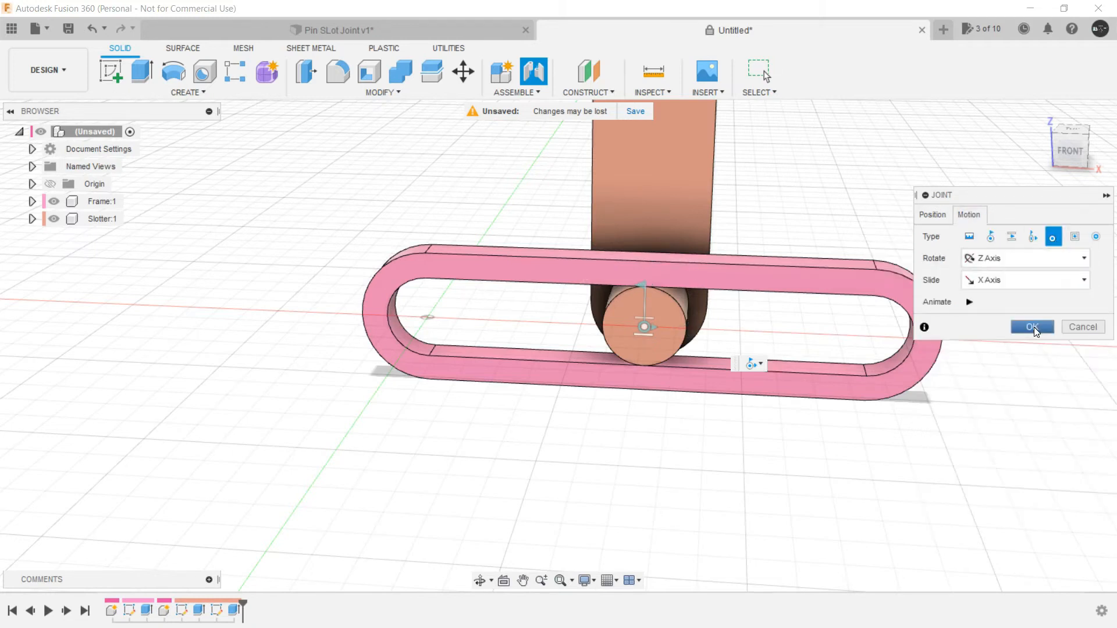
click(1030, 326)
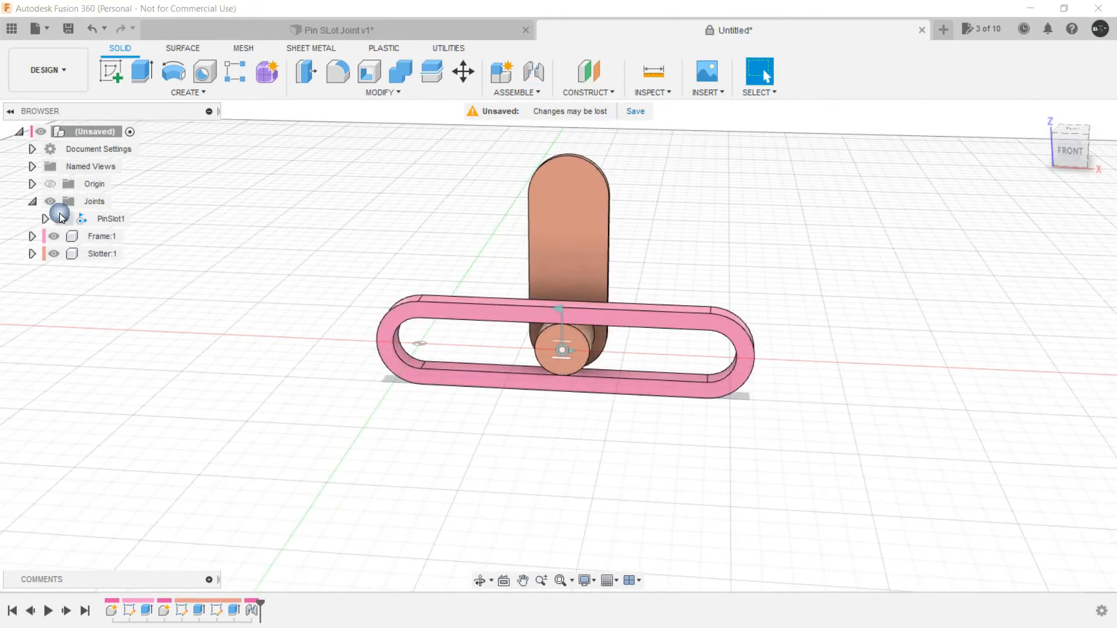
Step: Animate the PinSlot1 joint, then bring up its context menu
click(110, 218)
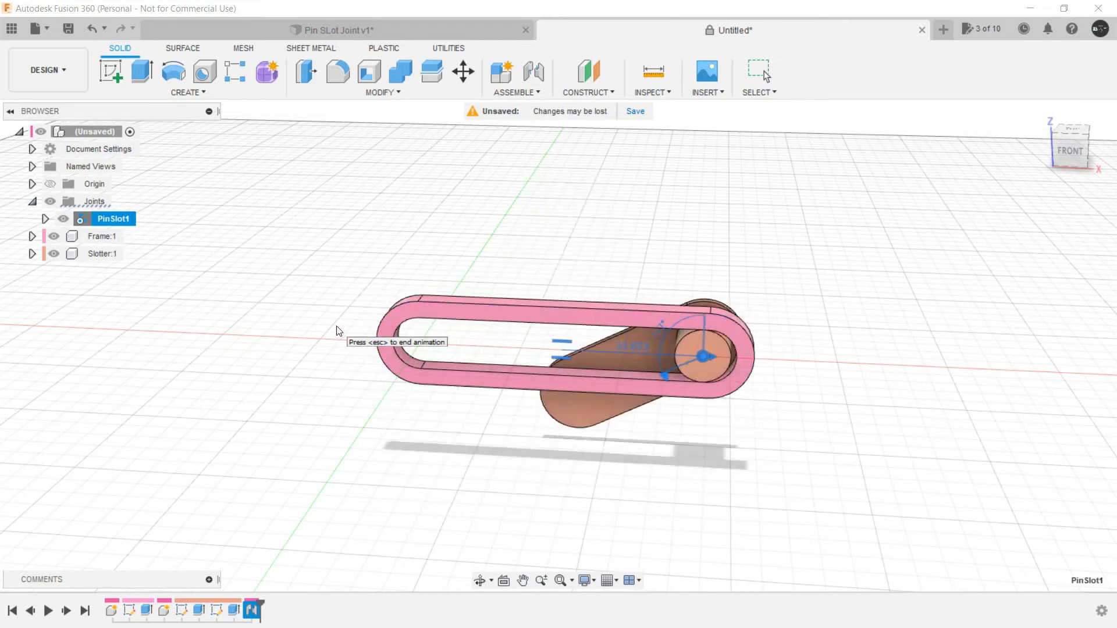
right_click(112, 218)
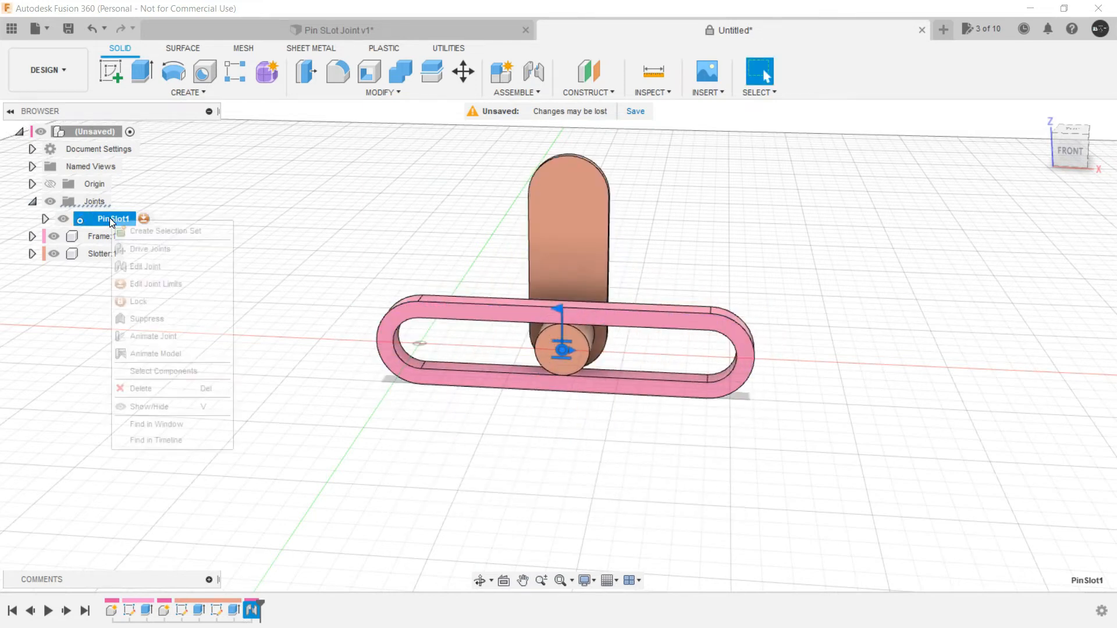
Step: Limit PinSlot1's slide to -30 to 30 mm, rest 0 mm, preview, and confirm
click(155, 284)
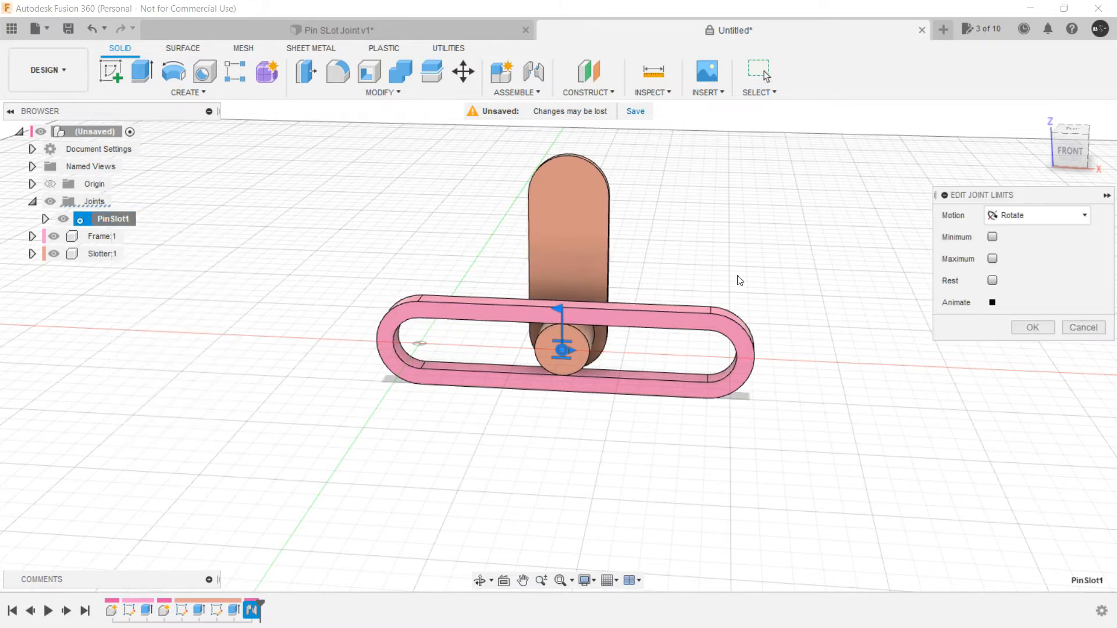
mouse_move(1038, 219)
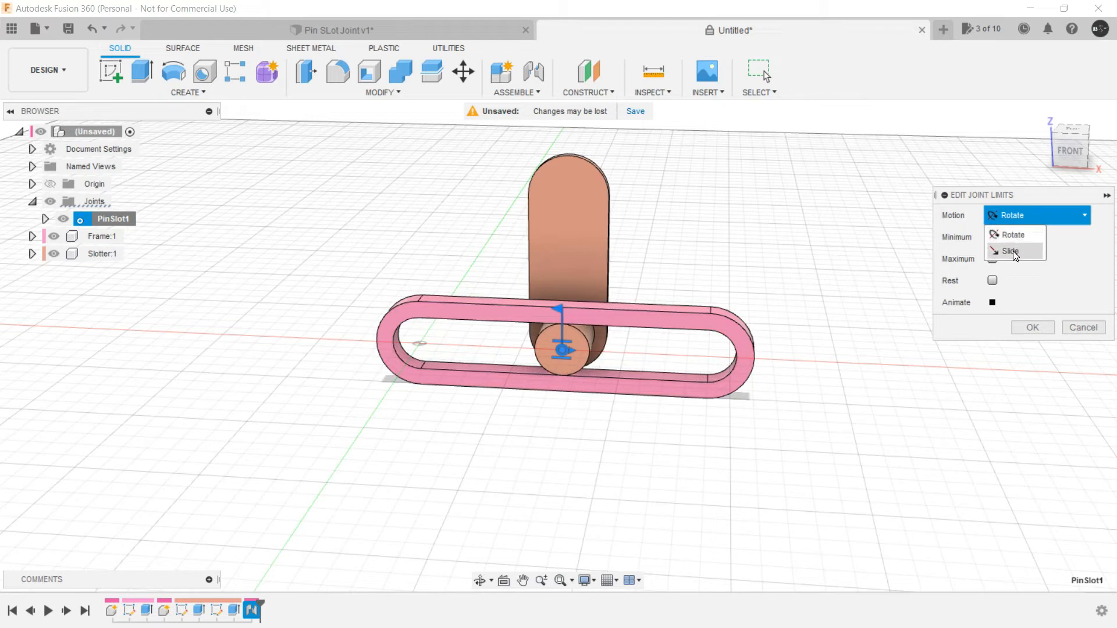
click(1010, 252)
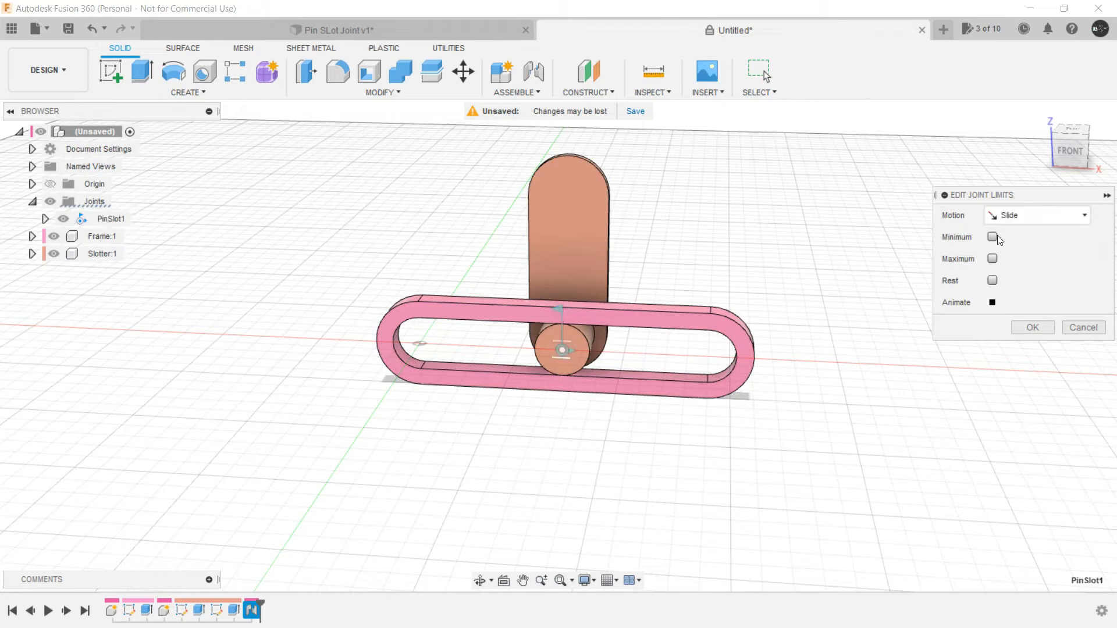
click(992, 280)
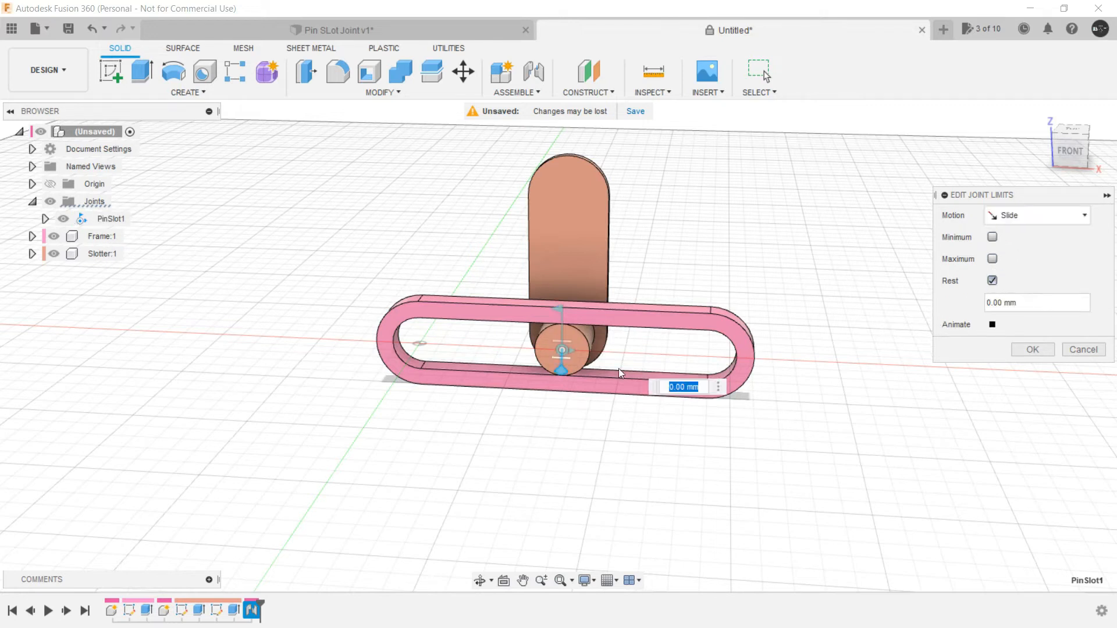
click(992, 258)
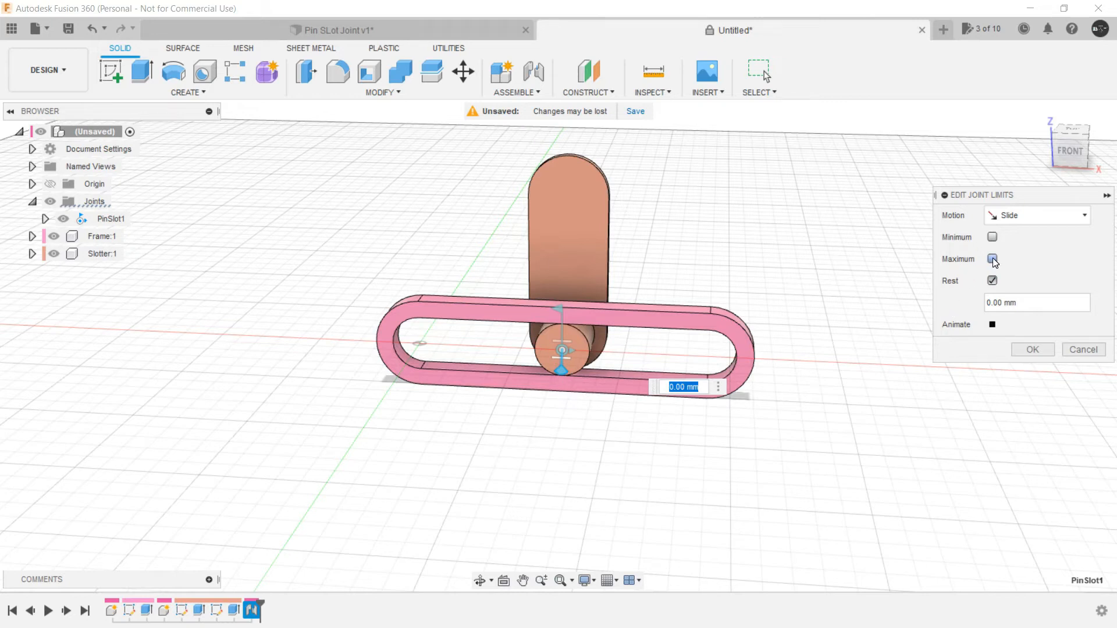
click(991, 258)
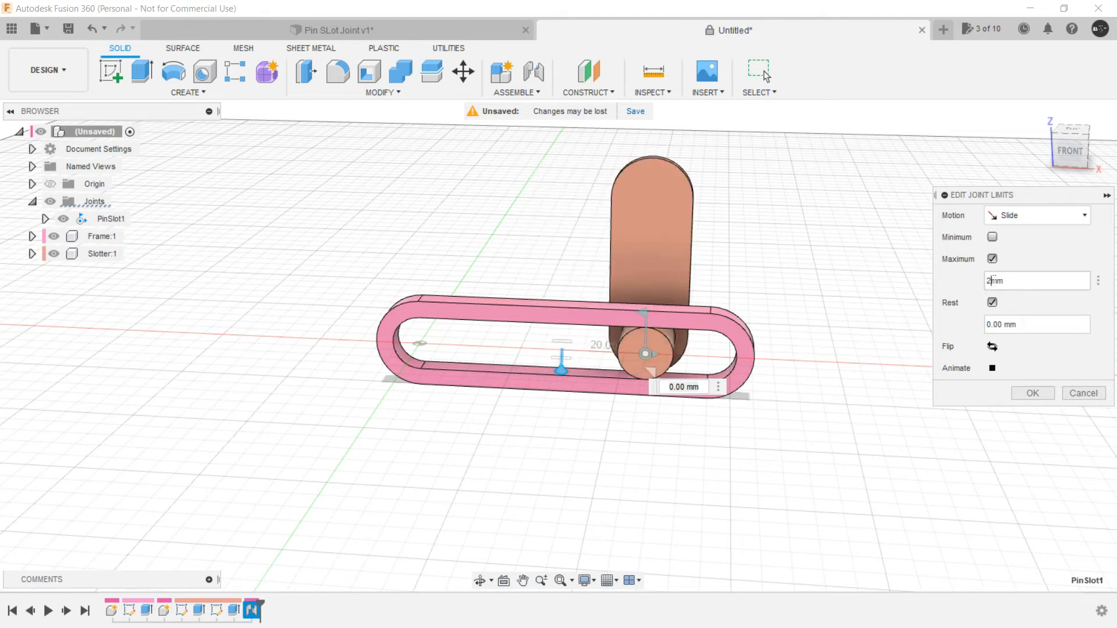
text(25)
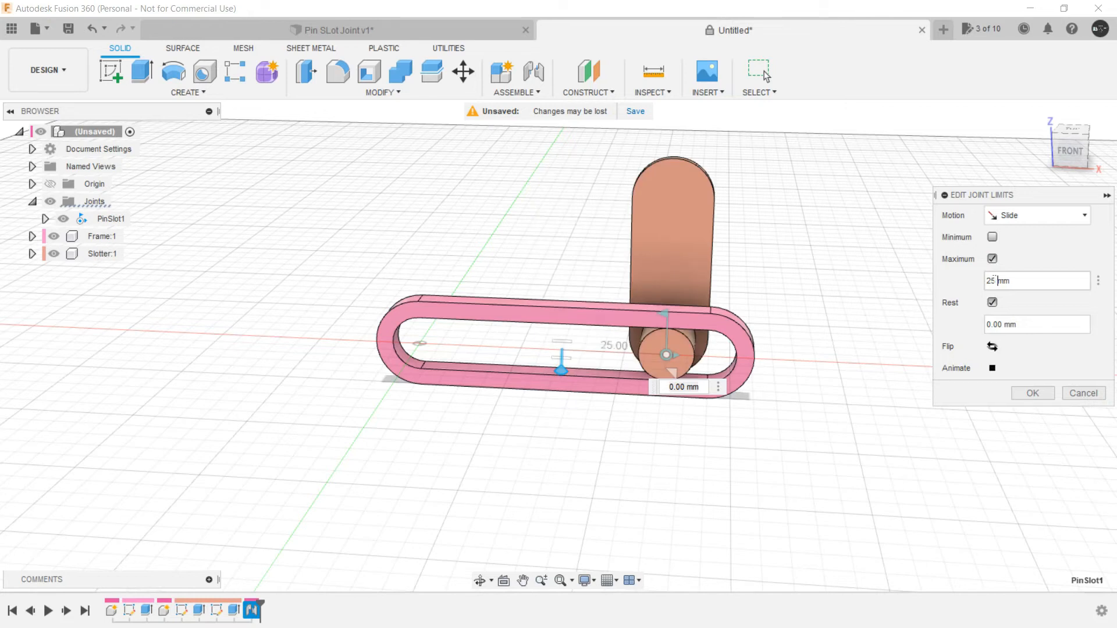
text(30)
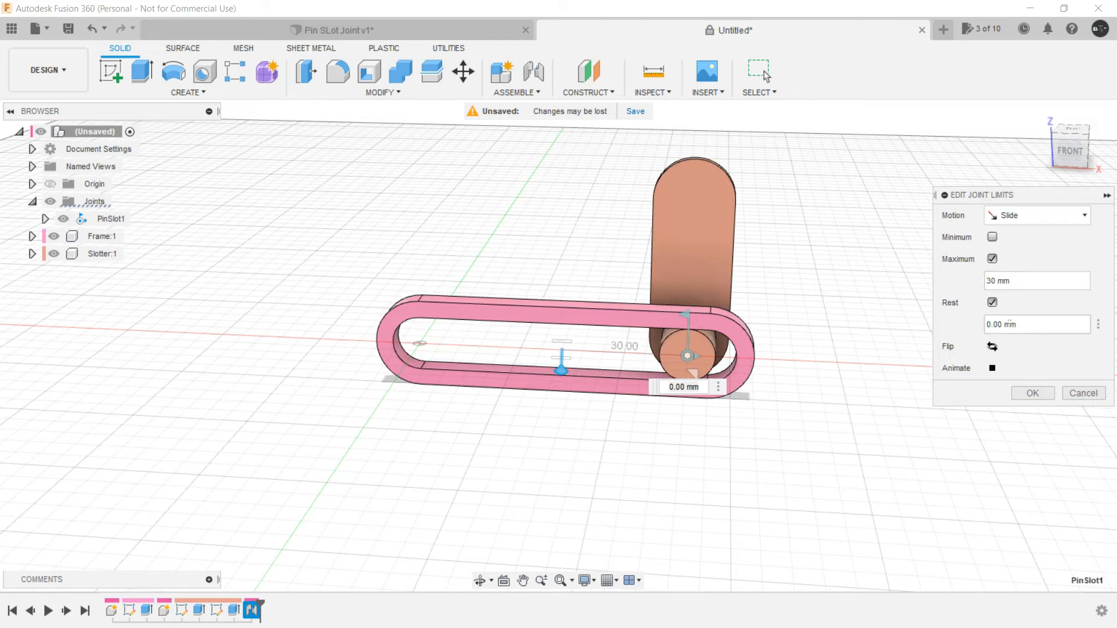
click(992, 236)
text(-30)
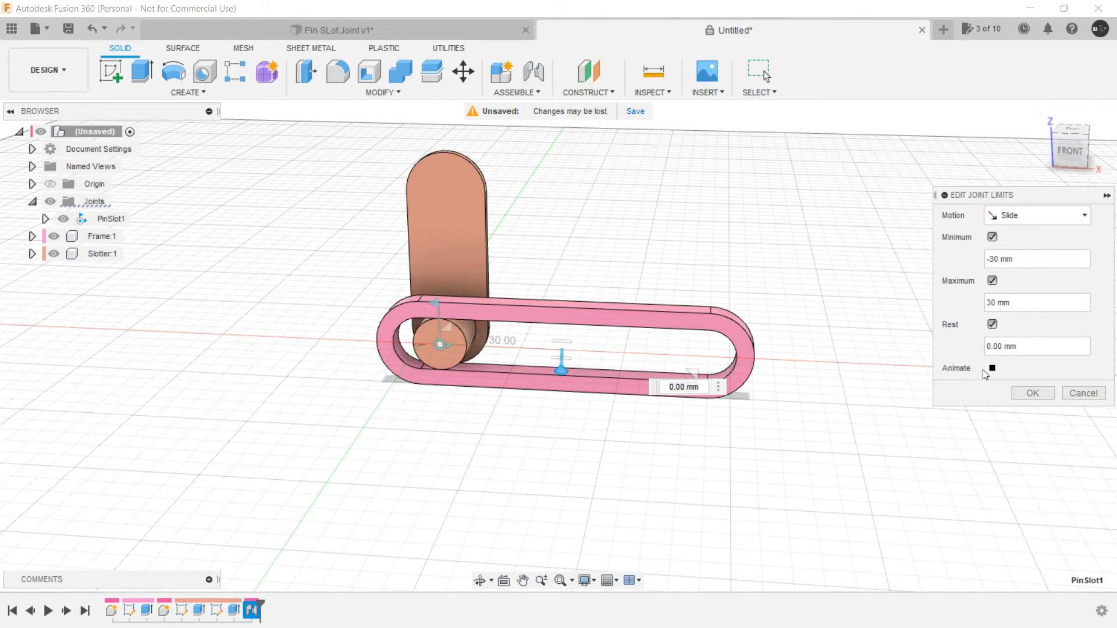
click(991, 369)
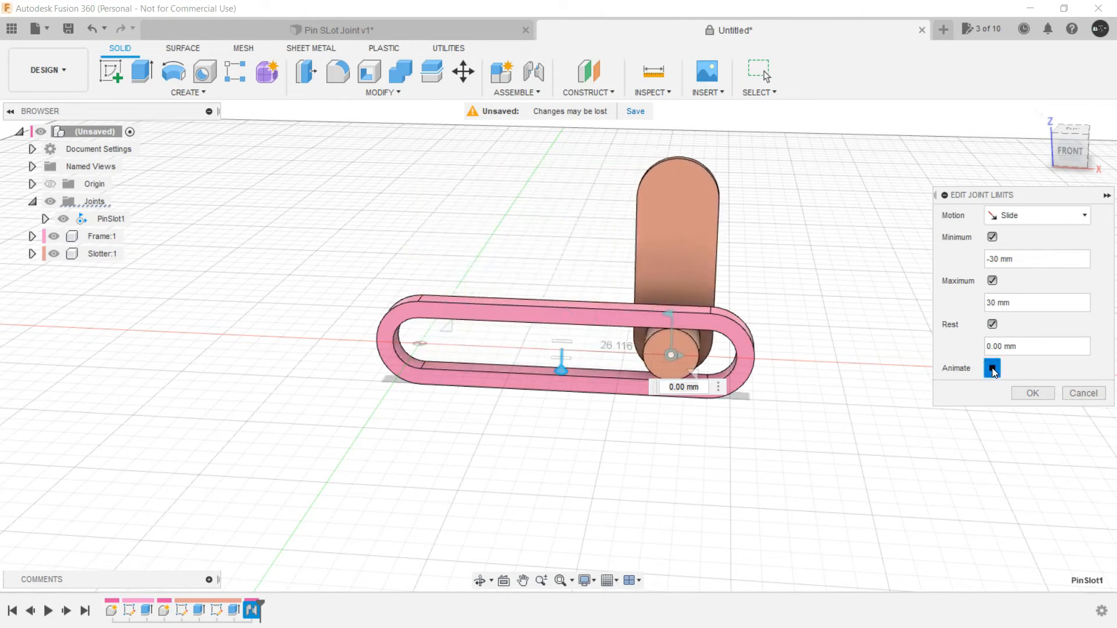
click(991, 367)
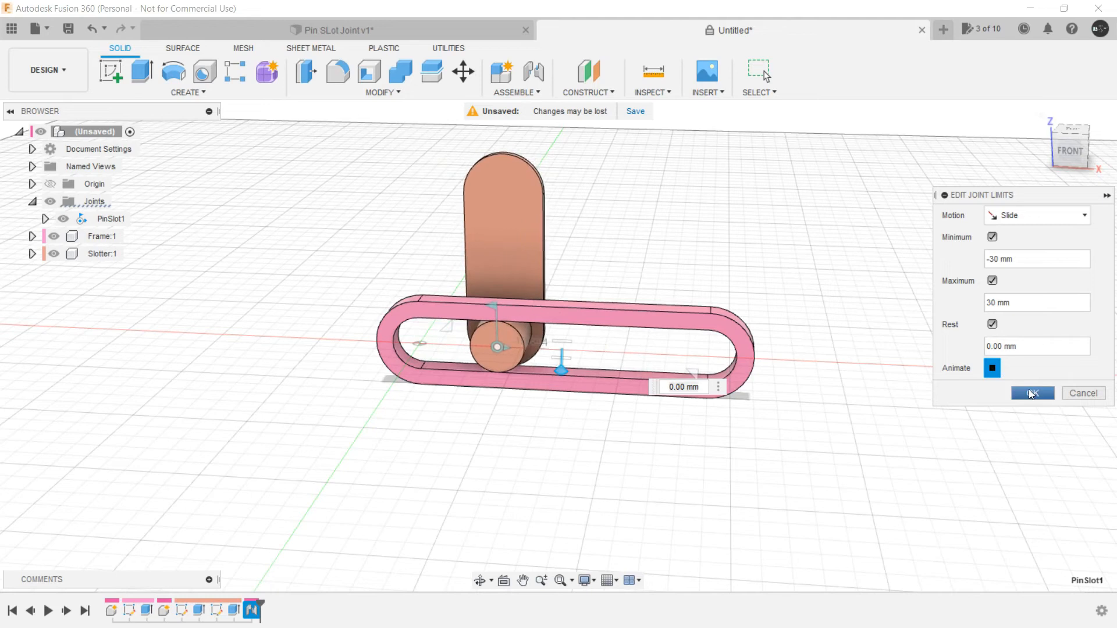
click(1031, 394)
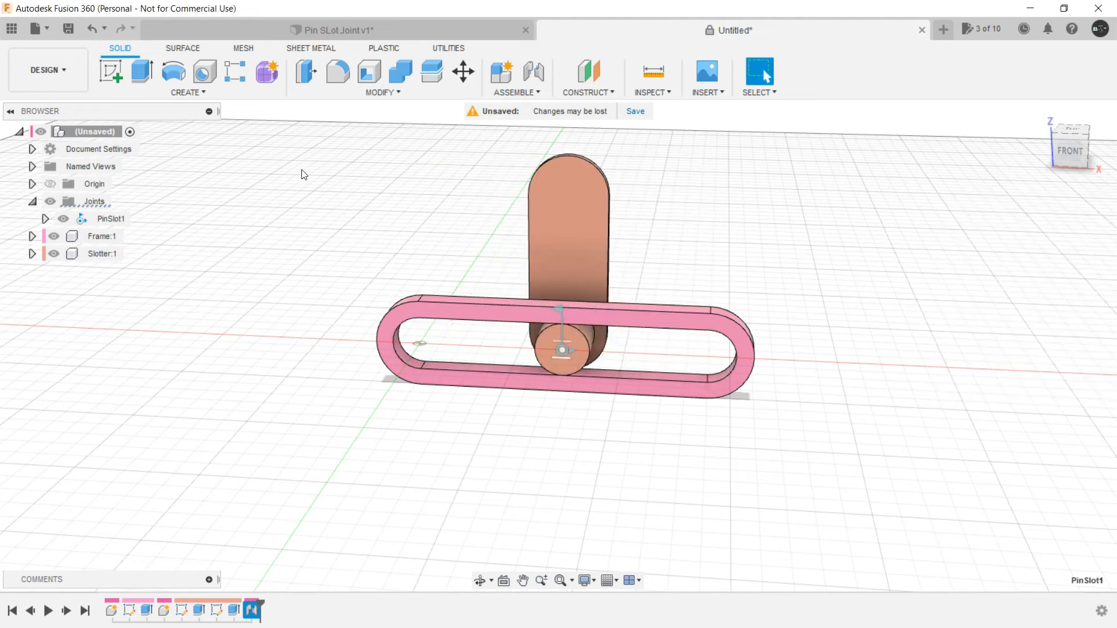
Step: Open the Data Panel to browse the project's design files
click(111, 219)
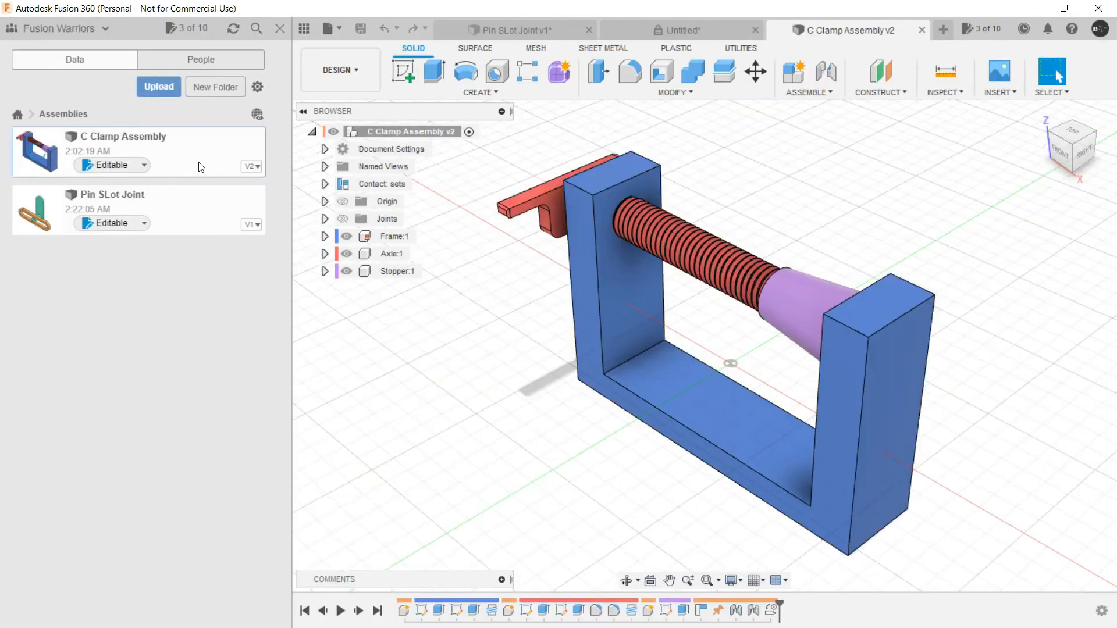
mouse_move(303, 28)
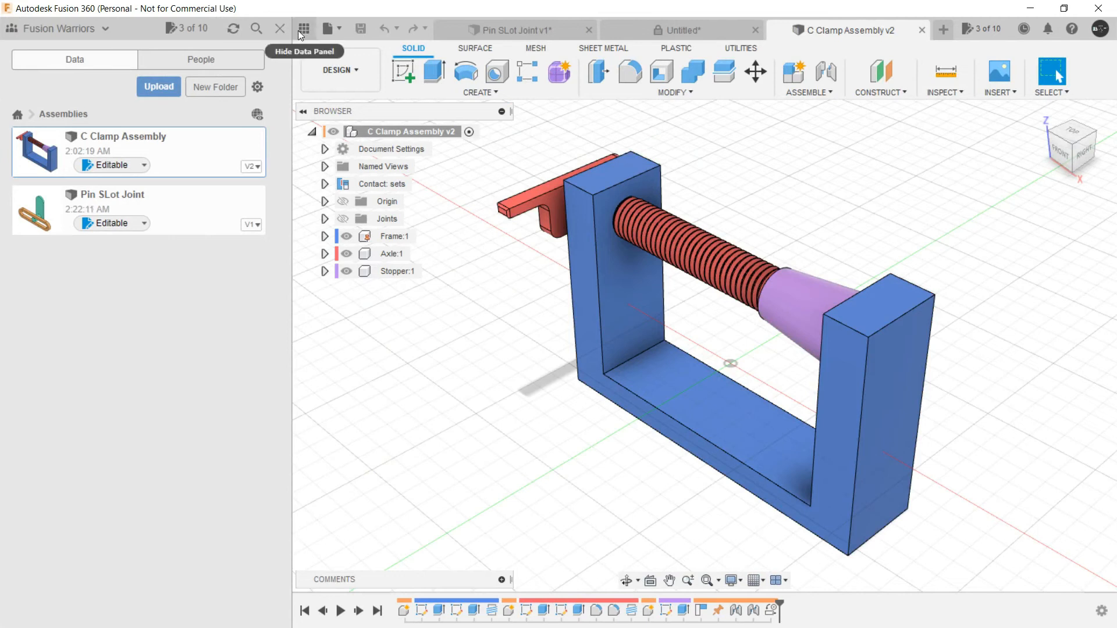
Step: Hide the data panel so the C Clamp Assembly fills the workspace
click(302, 29)
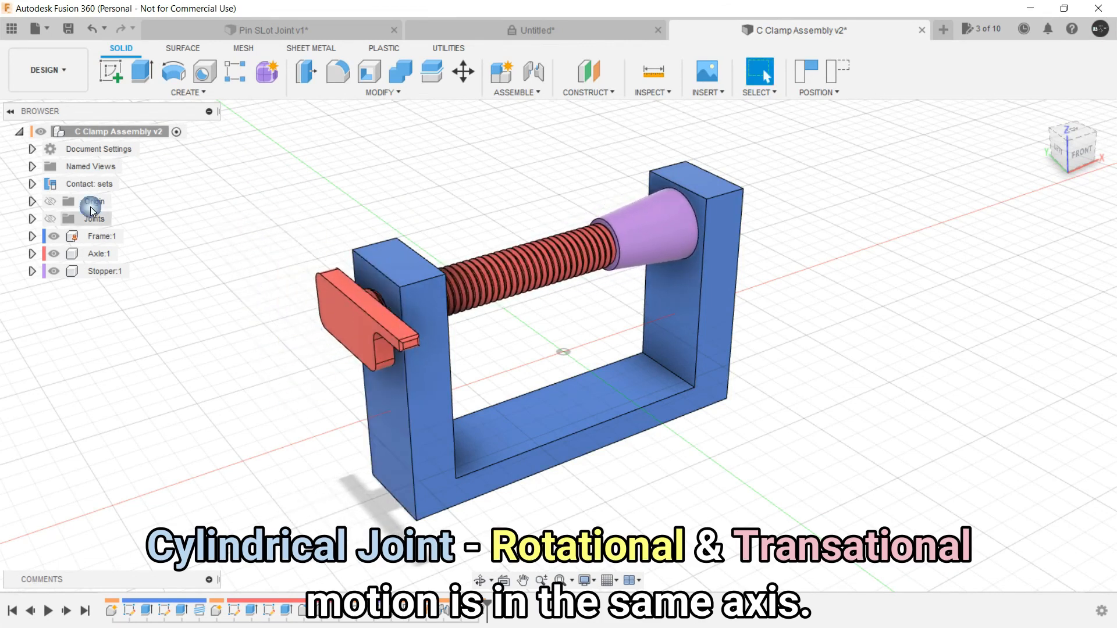
Step: Inspect the C-clamp's Cyl1 cylindrical joint in Edit Joint, then close it
click(32, 219)
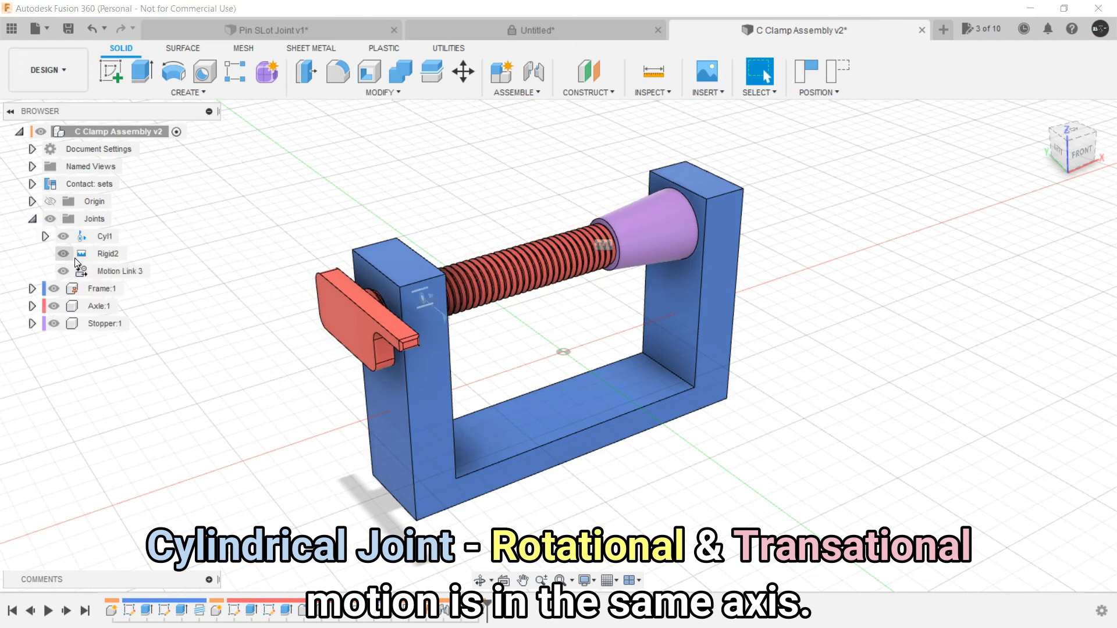
right_click(104, 236)
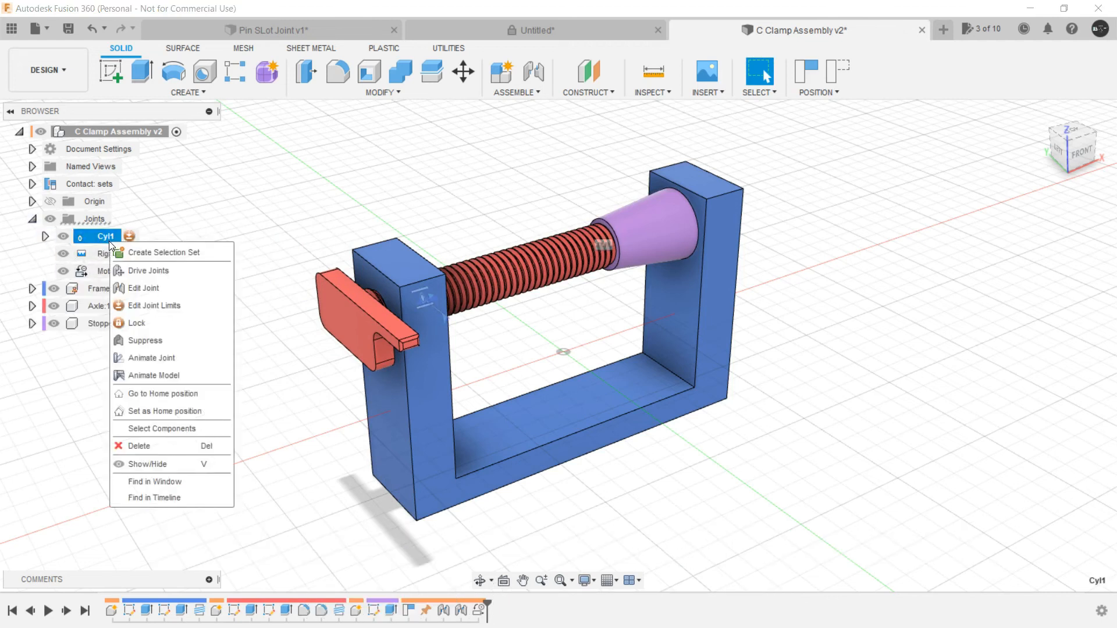
click(143, 288)
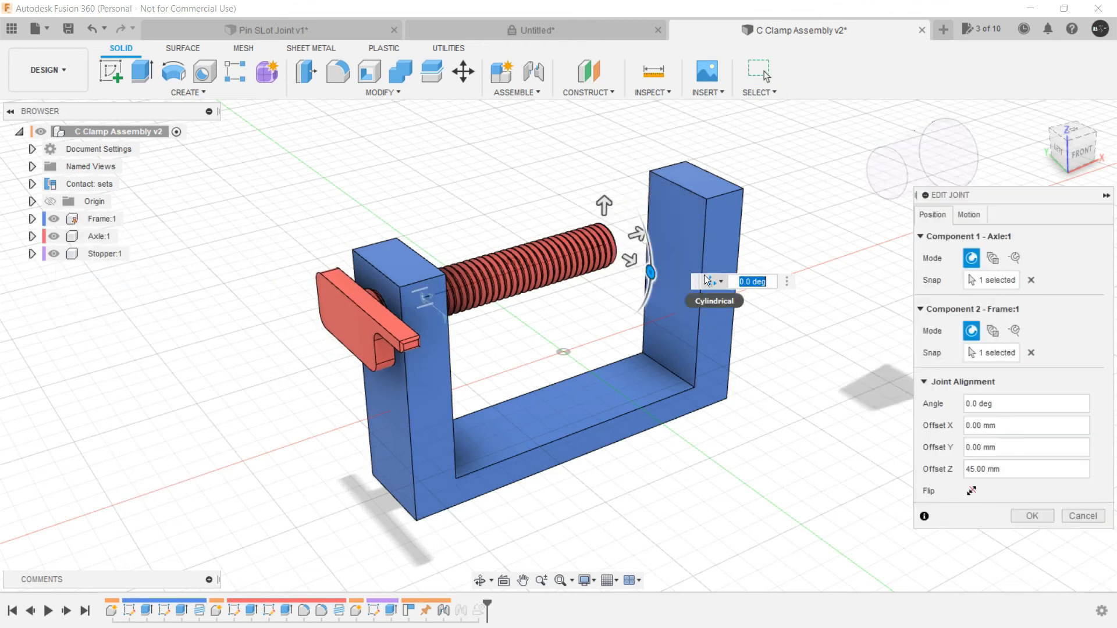
click(968, 214)
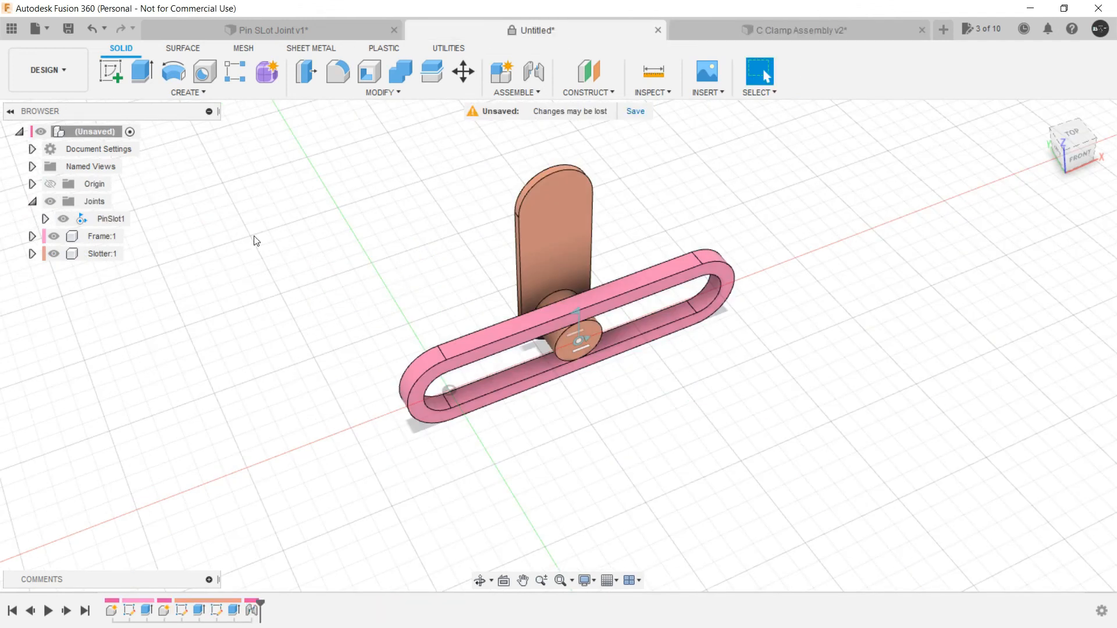
Step: Edit PinSlot1 and animate its Rotate Z and Slide X motion
right_click(110, 219)
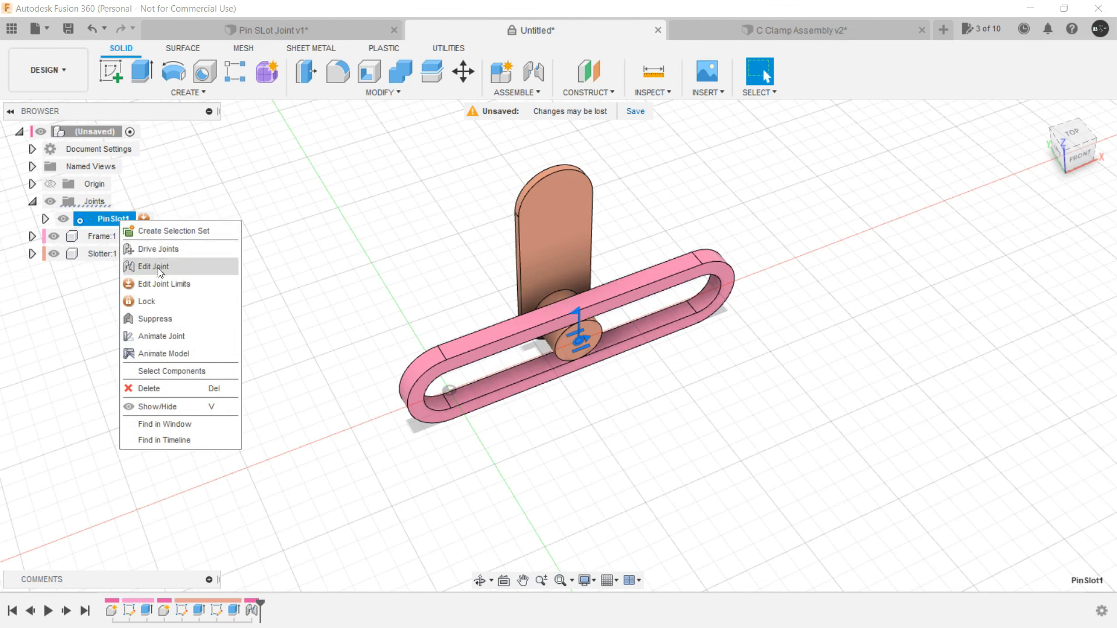
click(153, 265)
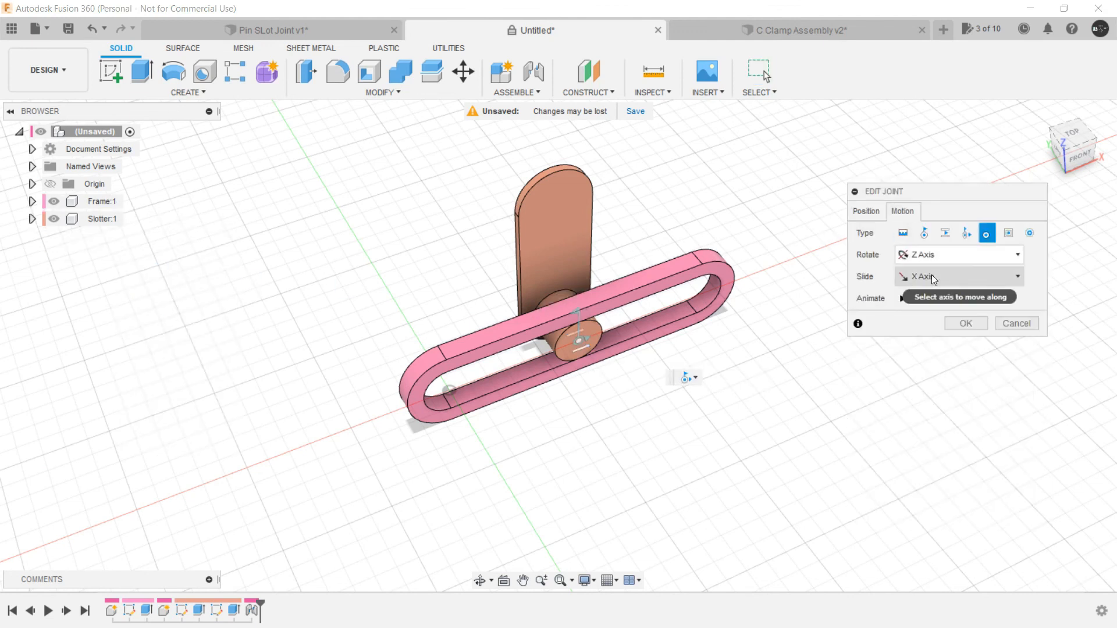
mouse_move(934, 255)
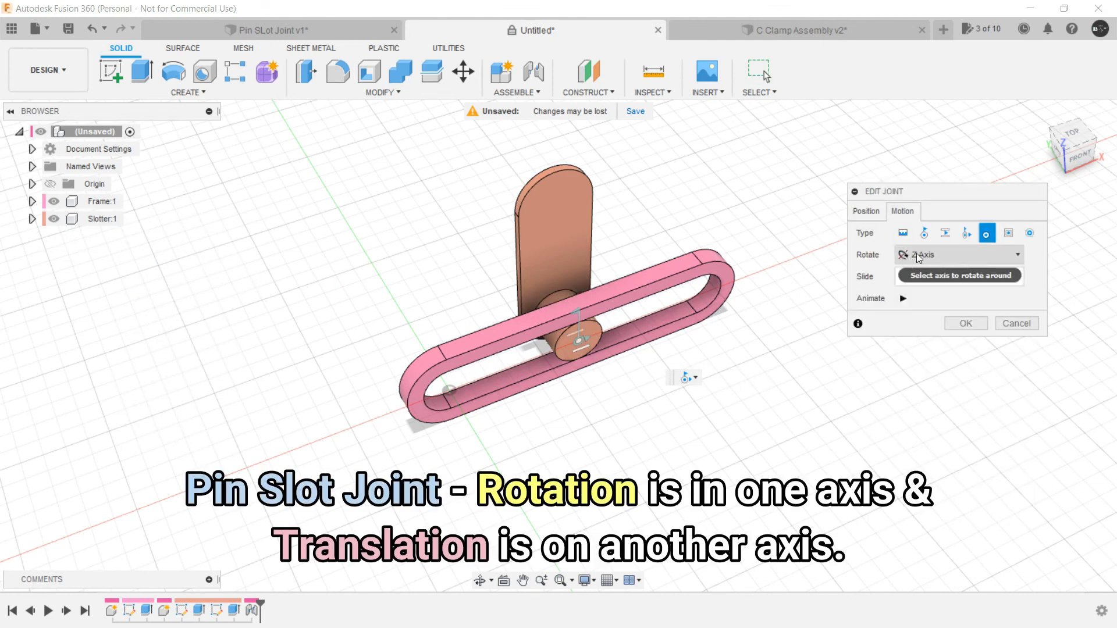
mouse_move(935, 257)
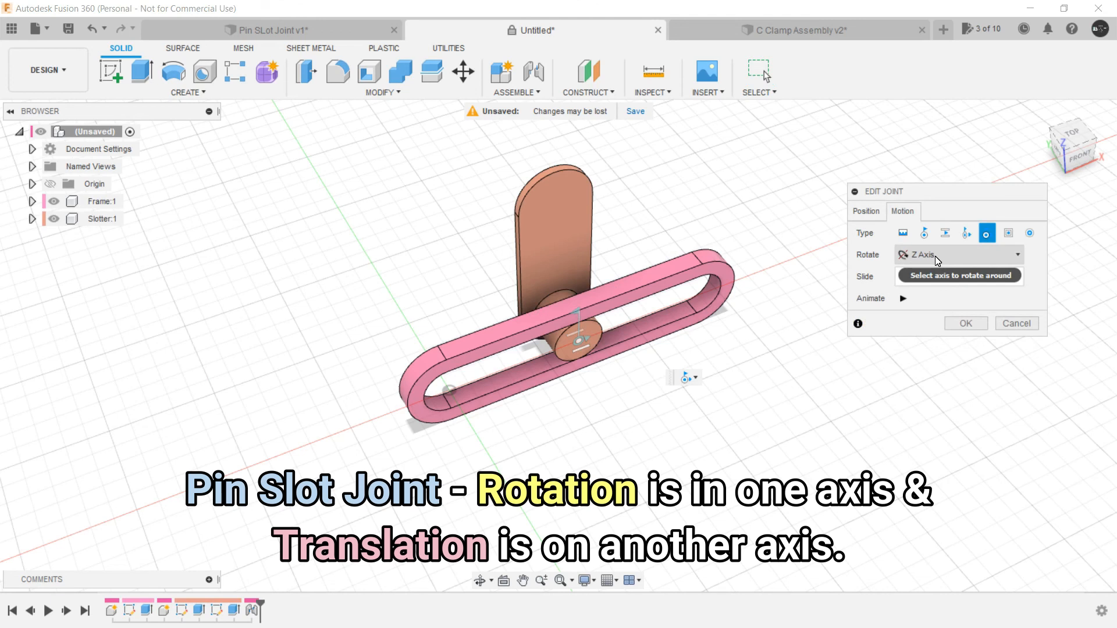
mouse_move(958, 276)
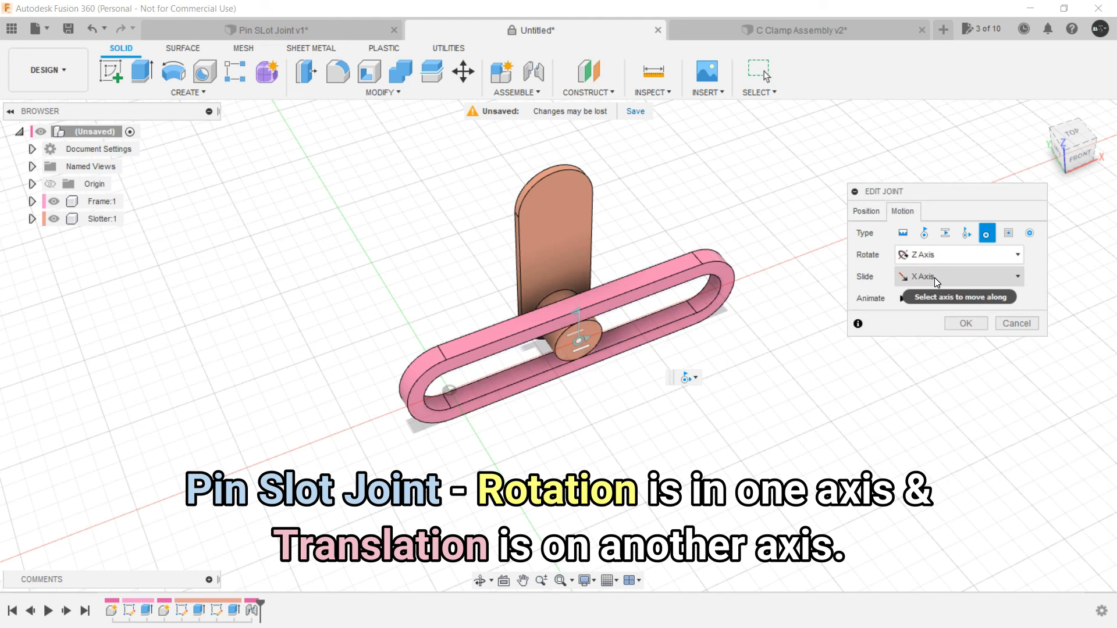
mouse_move(750, 375)
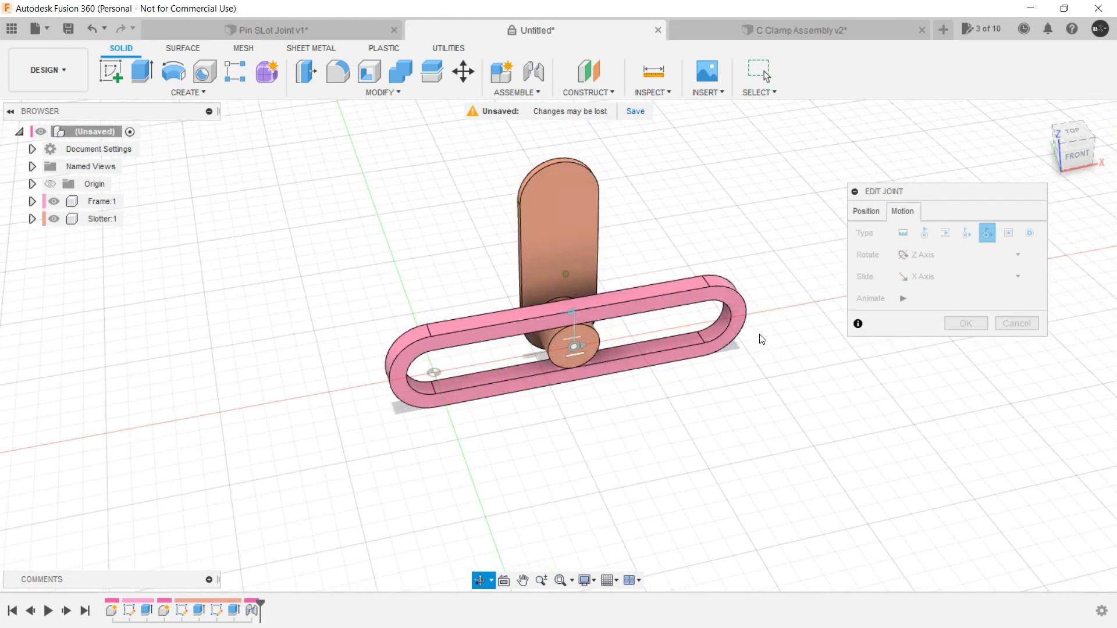
click(902, 298)
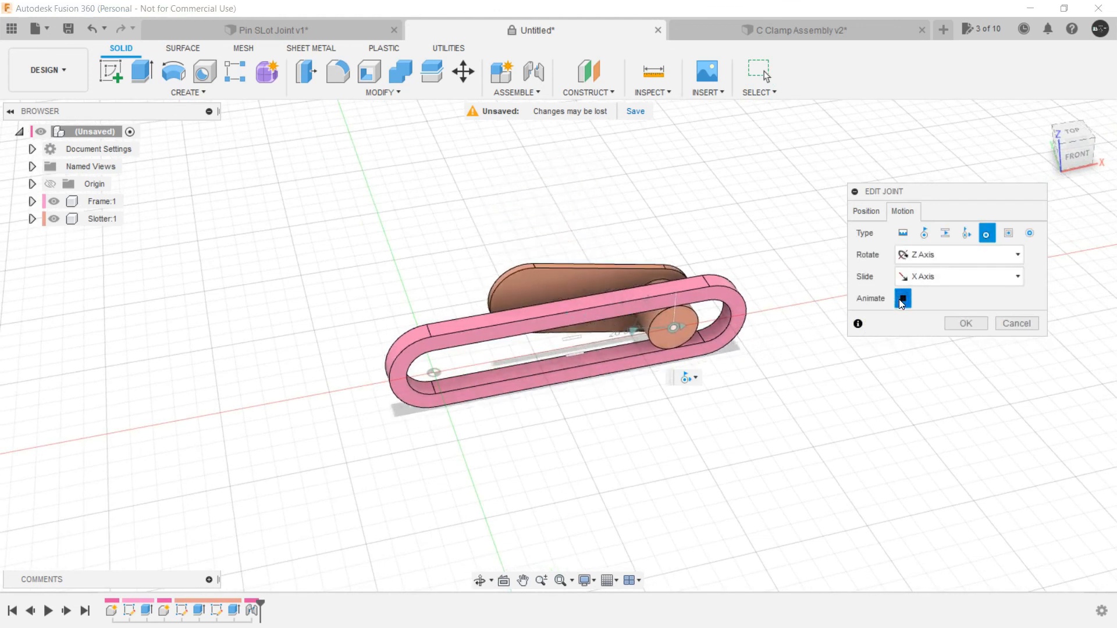